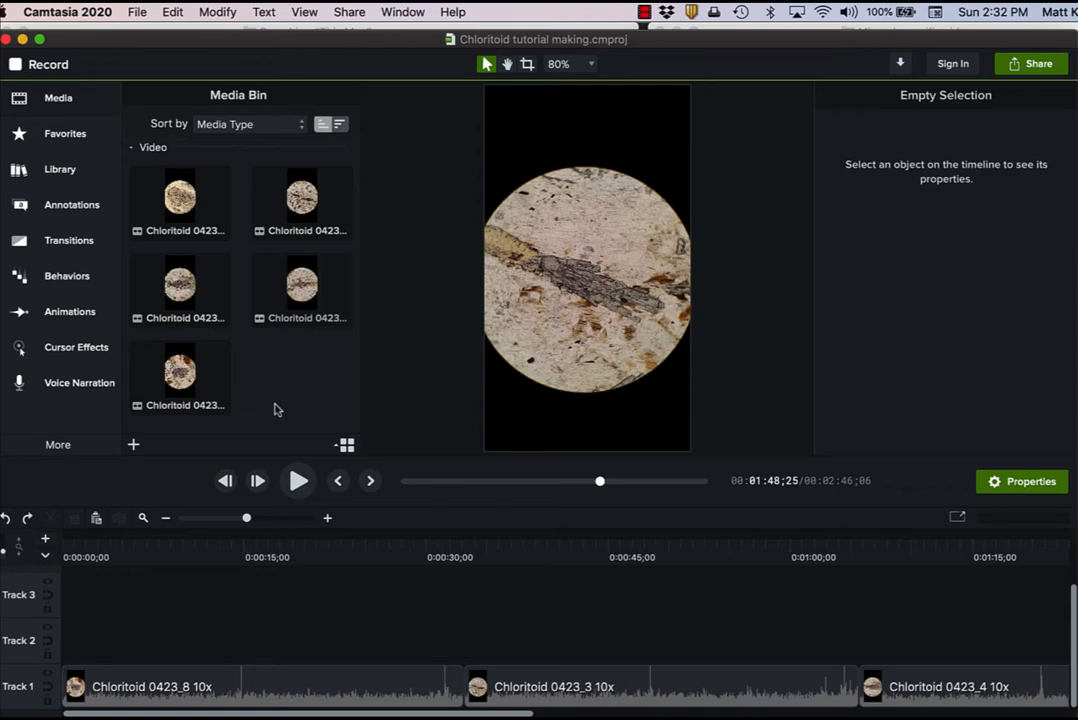
{"action": "mouse_move", "coordinate": [230, 670]}
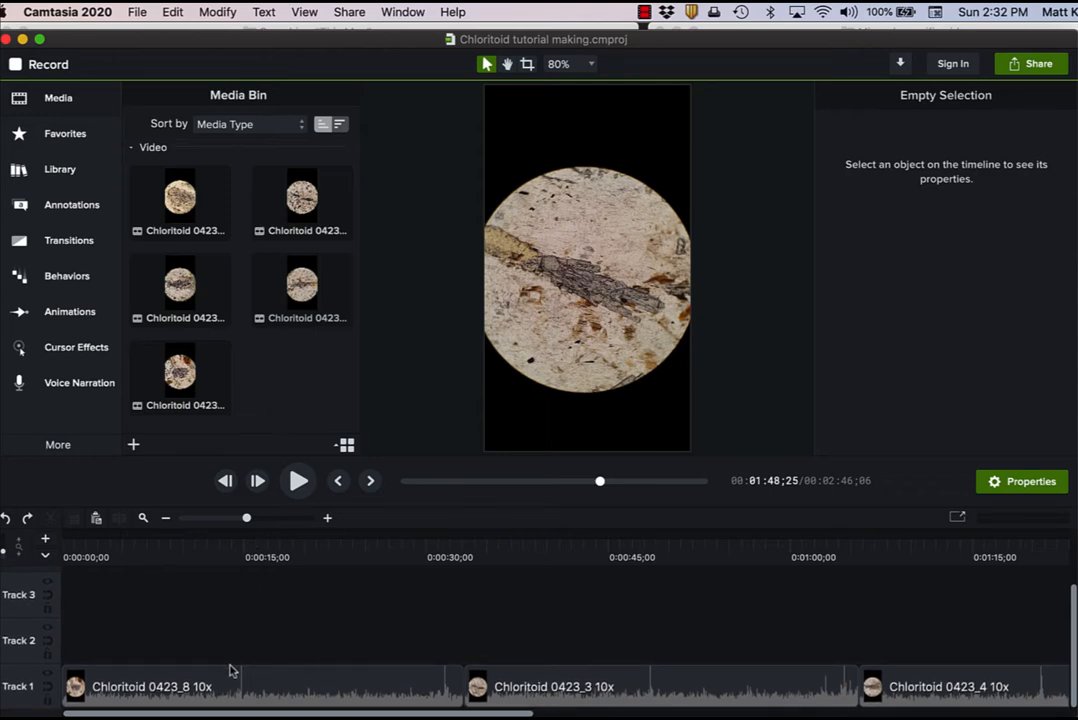
Step: Separate the video and audio of the selected Chloritoid clips on Track 1
{"action": "scroll", "scroll_direction": "right", "scroll_amount": 3}
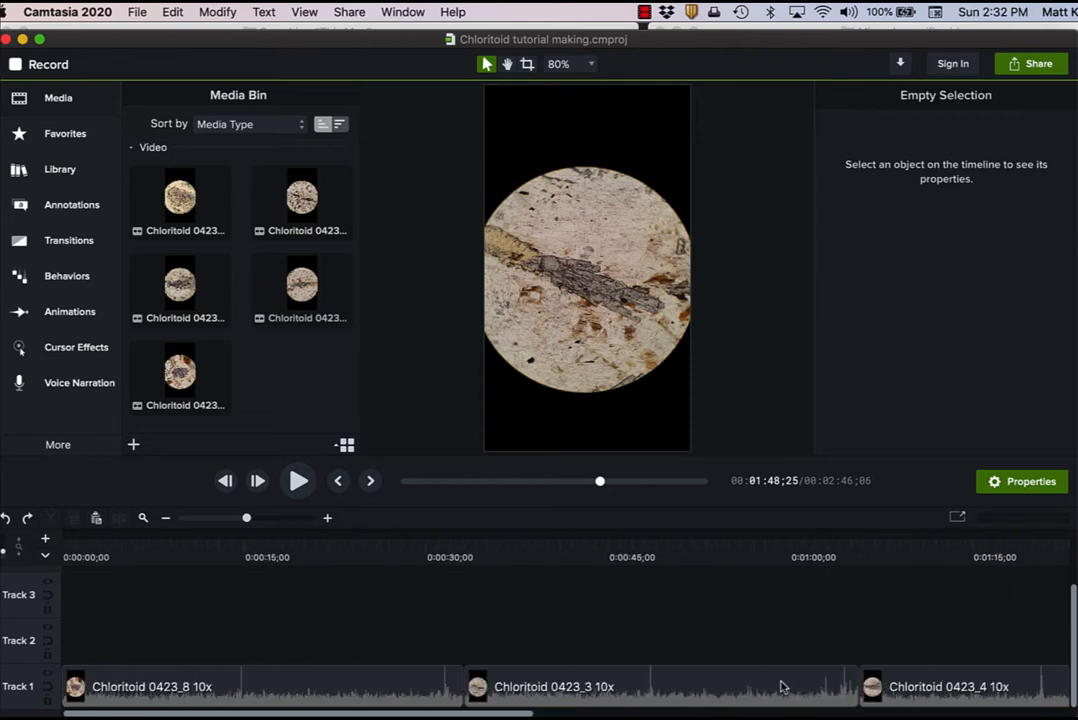
{"action": "left_click", "coordinate": [240, 686]}
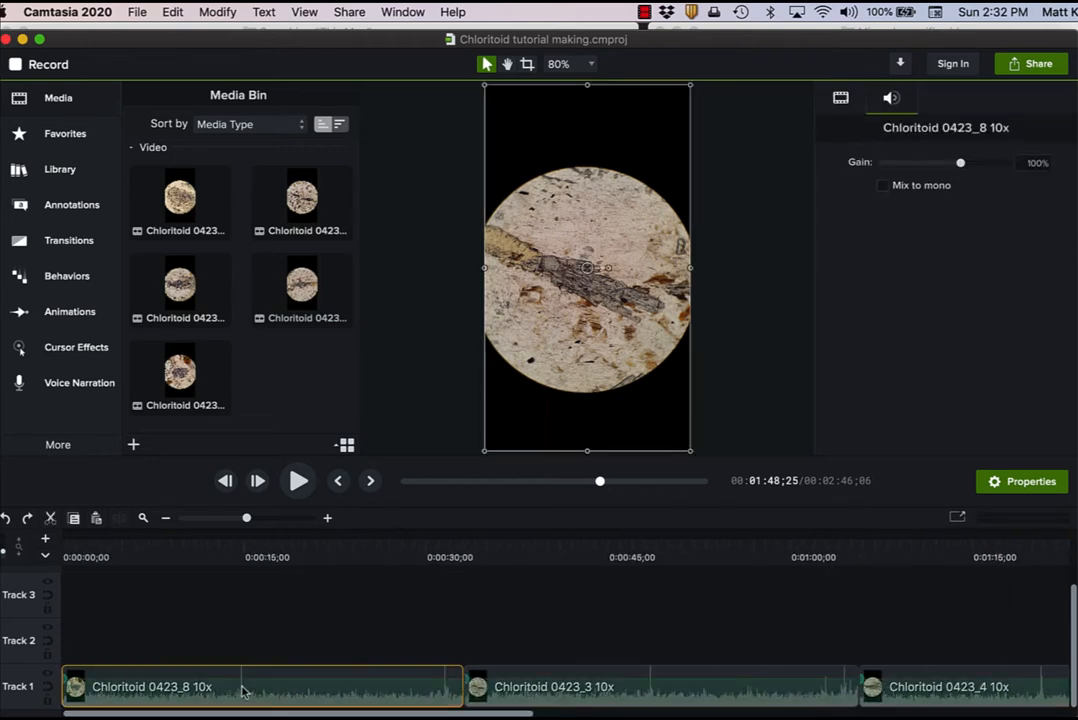
{"action": "right_click", "coordinate": [245, 687]}
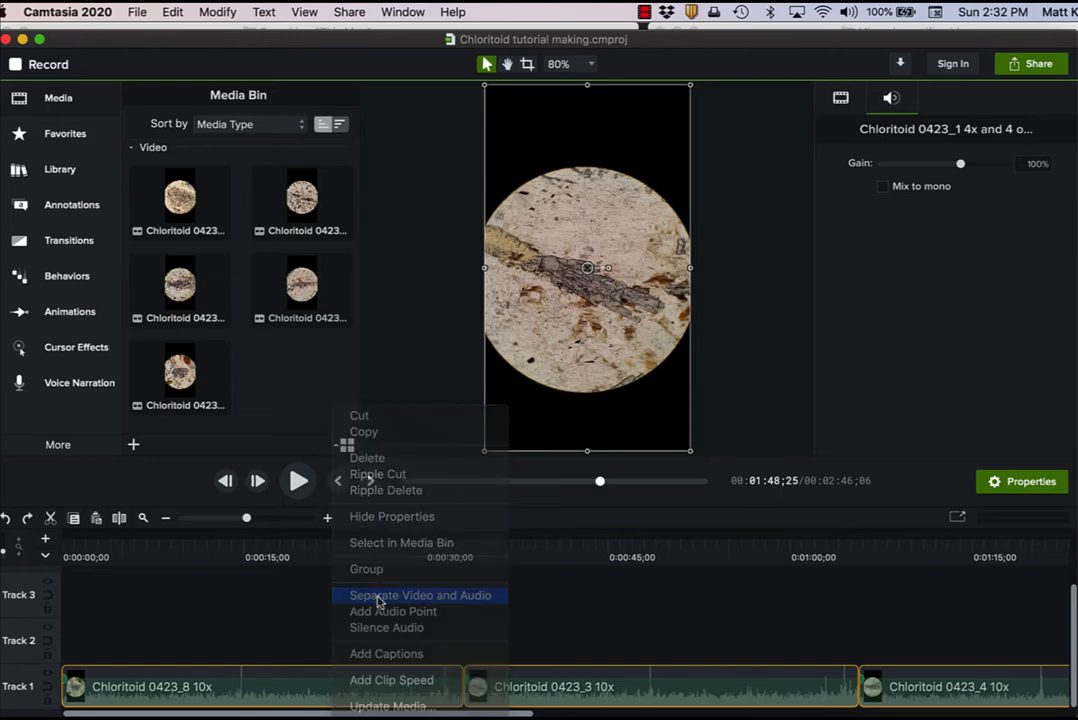
{"action": "left_click", "coordinate": [419, 595]}
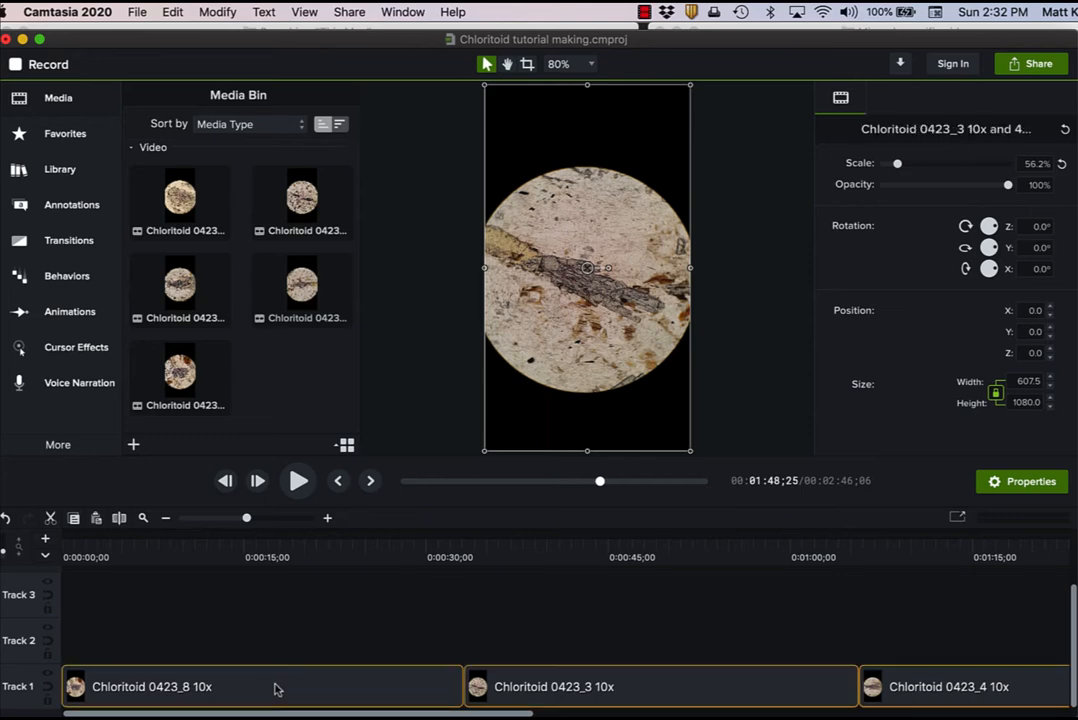
Step: Apply the Clip Speed effect to the Chloritoid clips so each runs 30 seconds
{"action": "left_click", "coordinate": [57, 444]}
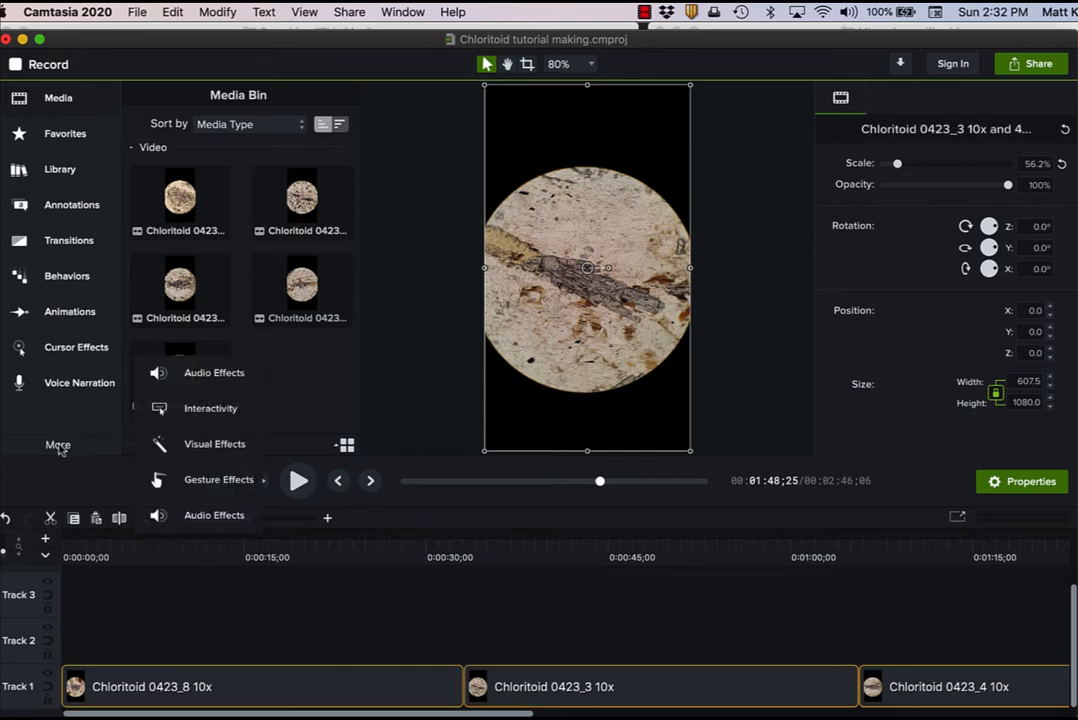
{"action": "left_click", "coordinate": [214, 444]}
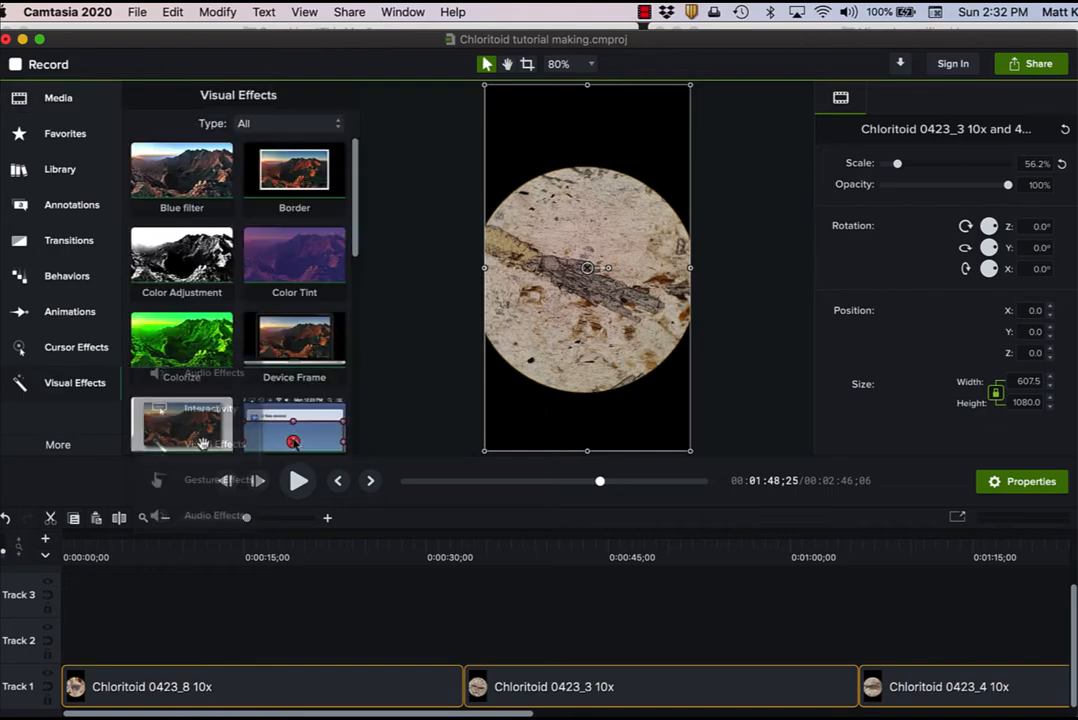
{"action": "scroll", "scroll_direction": "down", "scroll_amount": 3}
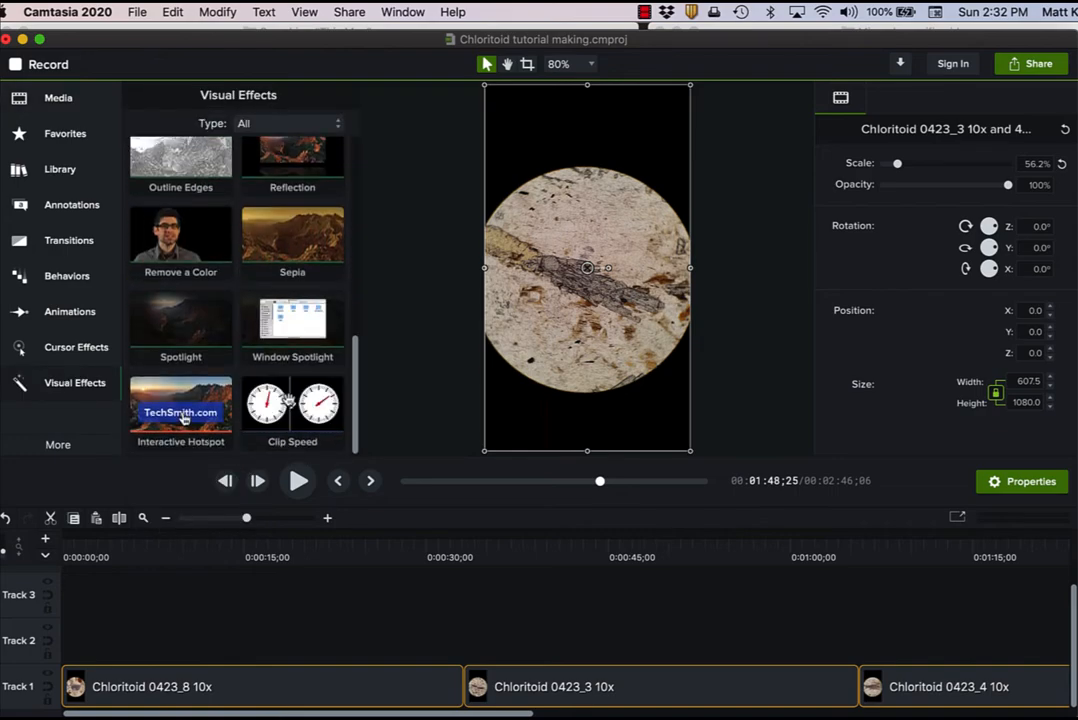
{"action": "left_click_drag", "start_coordinate": [292, 410], "coordinate": [230, 650]}
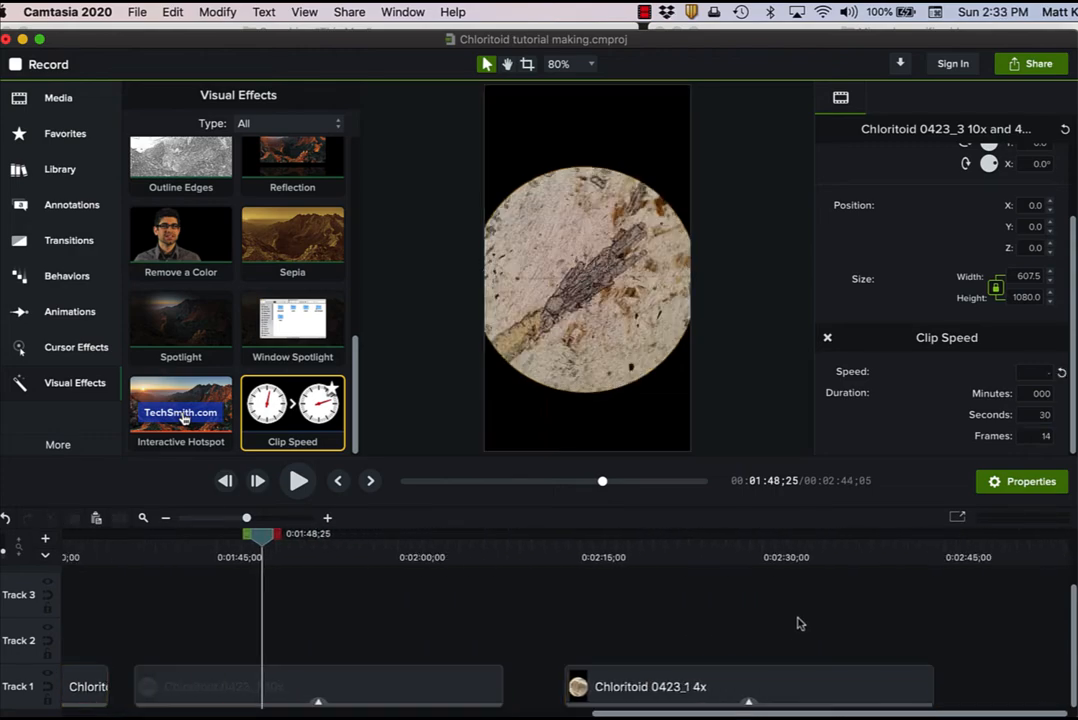
{"action": "left_click", "coordinate": [688, 686]}
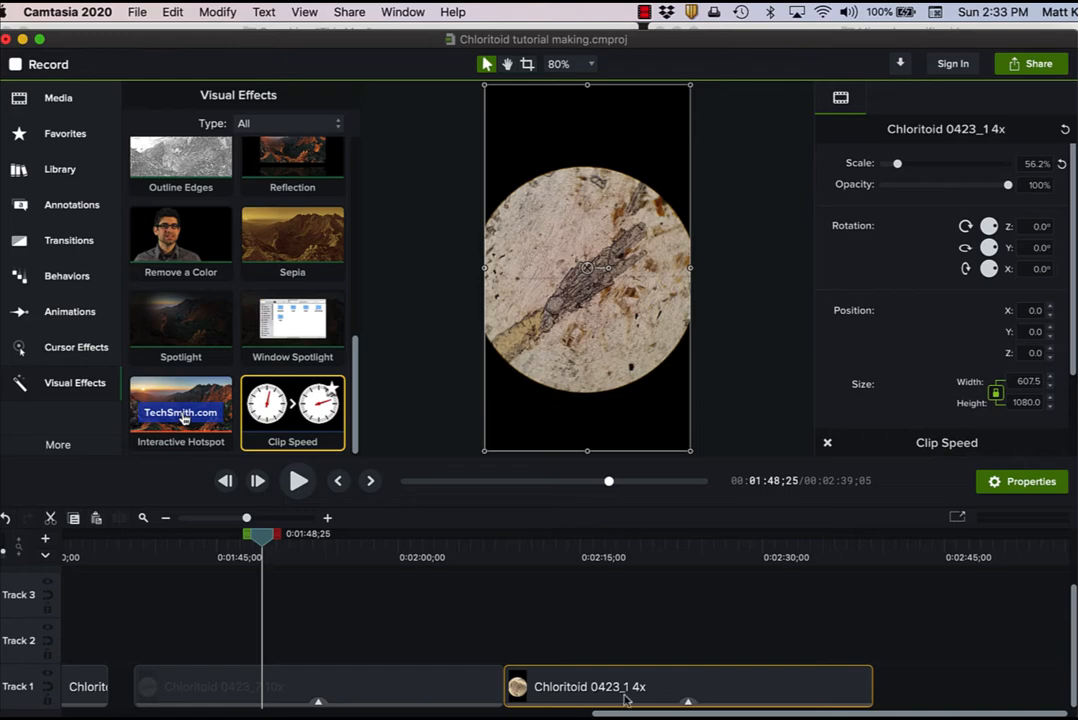
{"action": "left_click", "coordinate": [290, 686]}
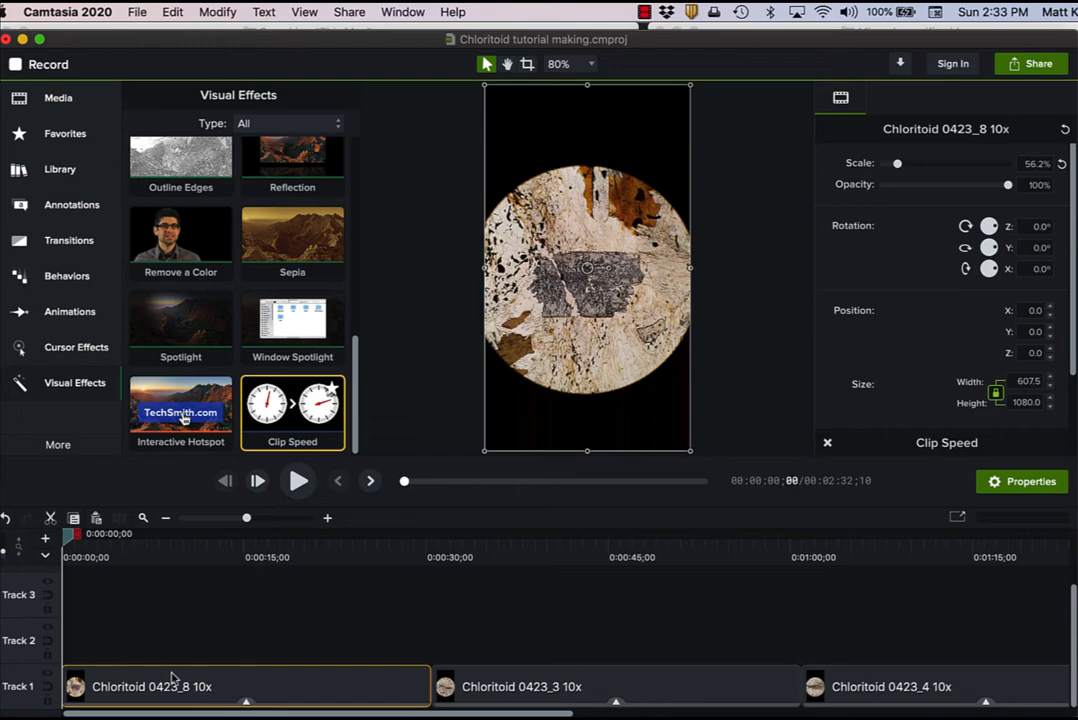
Step: Add a light blue Colorize effect to all the Chloritoid clips
{"action": "scroll", "scroll_direction": "up", "scroll_amount": 3}
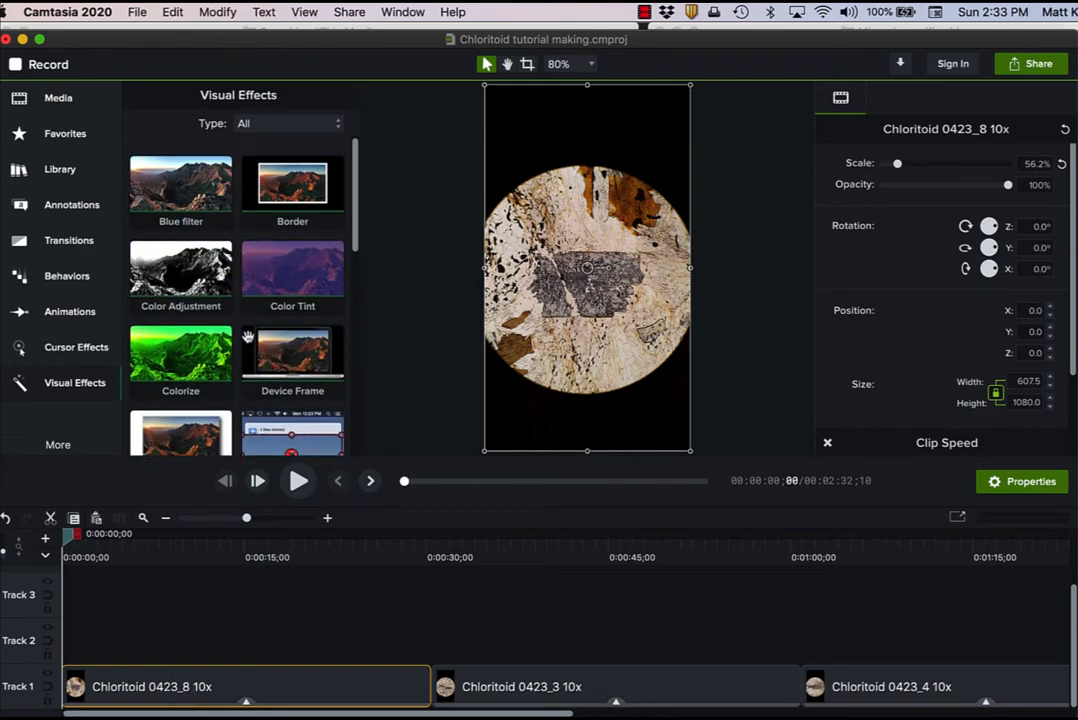
{"action": "scroll", "scroll_direction": "up", "scroll_amount": 3}
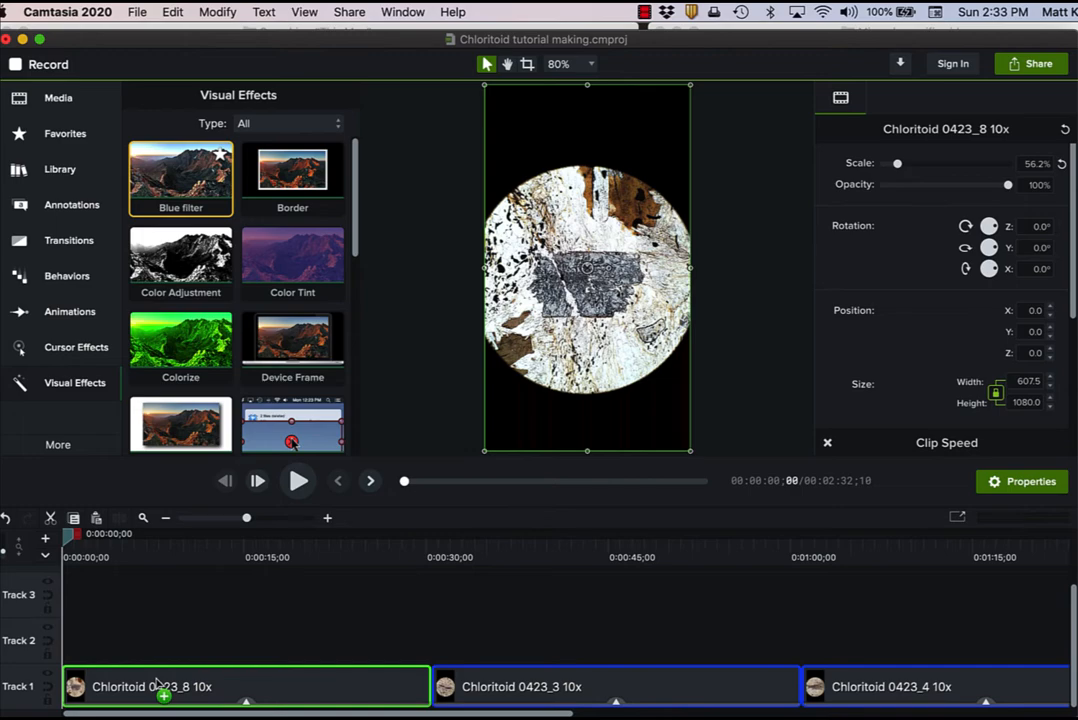
{"action": "left_click_drag", "start_coordinate": [180, 178], "coordinate": [178, 570]}
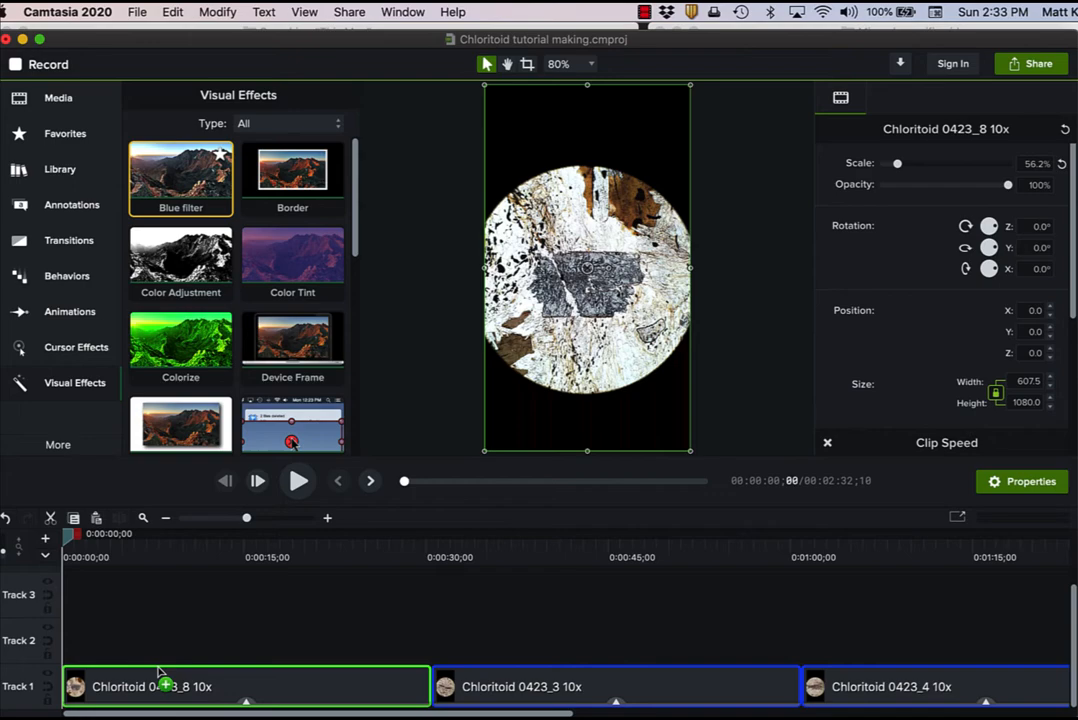
{"action": "scroll", "scroll_direction": "down", "scroll_amount": 3}
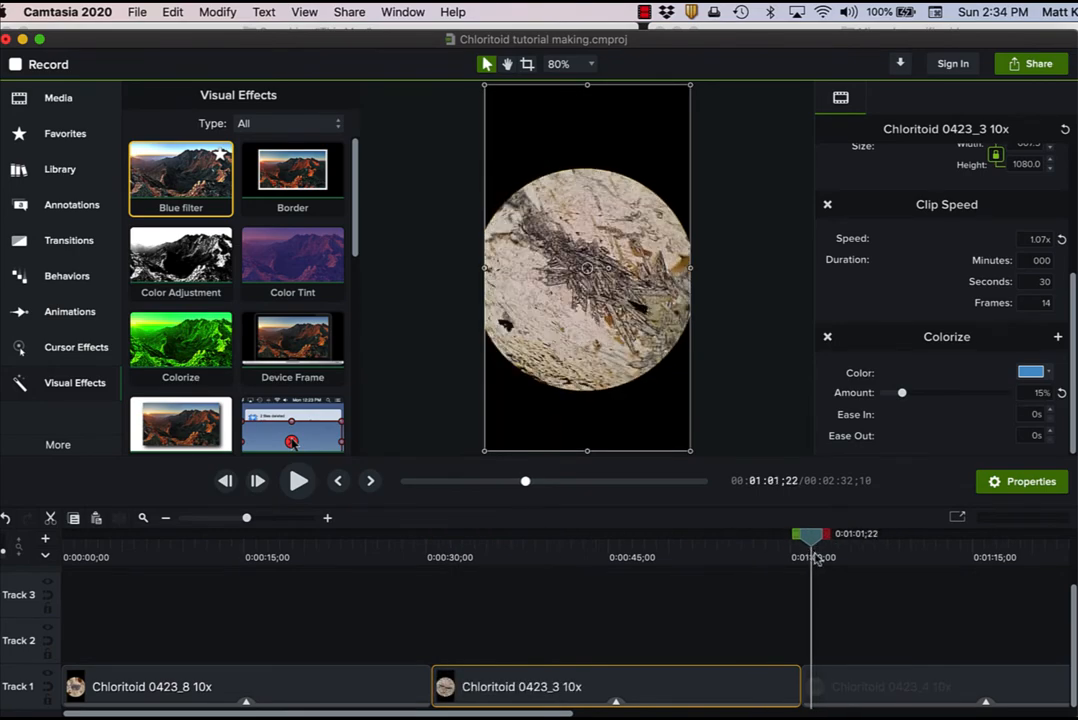
Step: Set the Colorize amount to 15% on Chloritoid 0423_4 10x and 0423_1 4x
{"action": "left_click", "coordinate": [890, 686]}
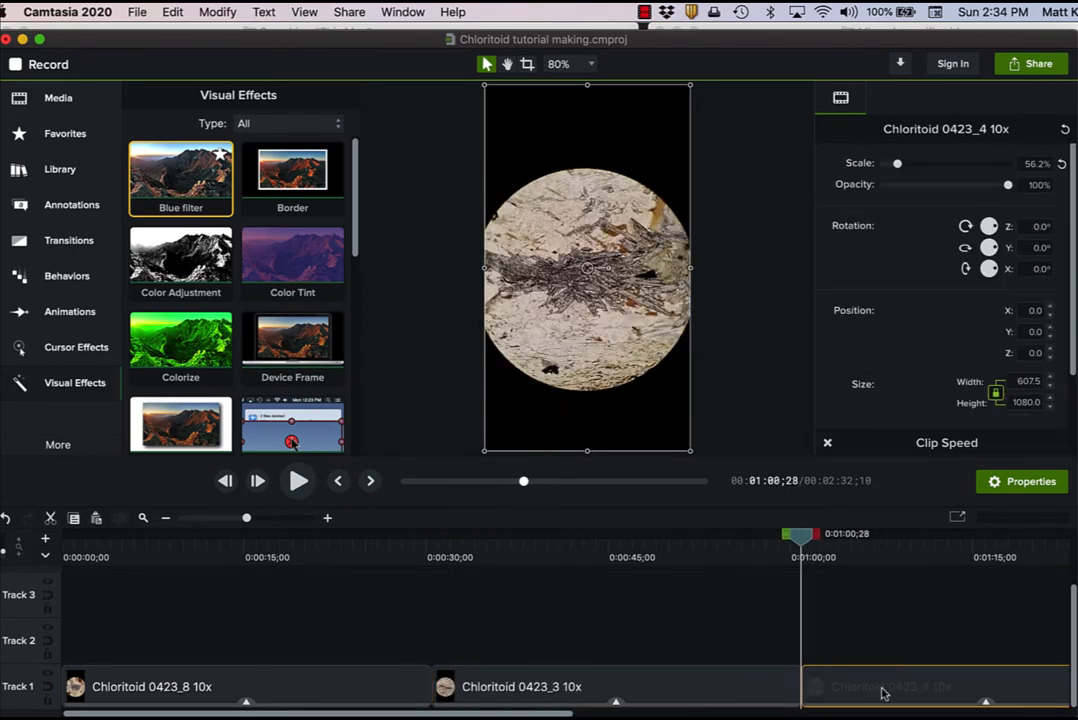
{"action": "left_click", "coordinate": [890, 686]}
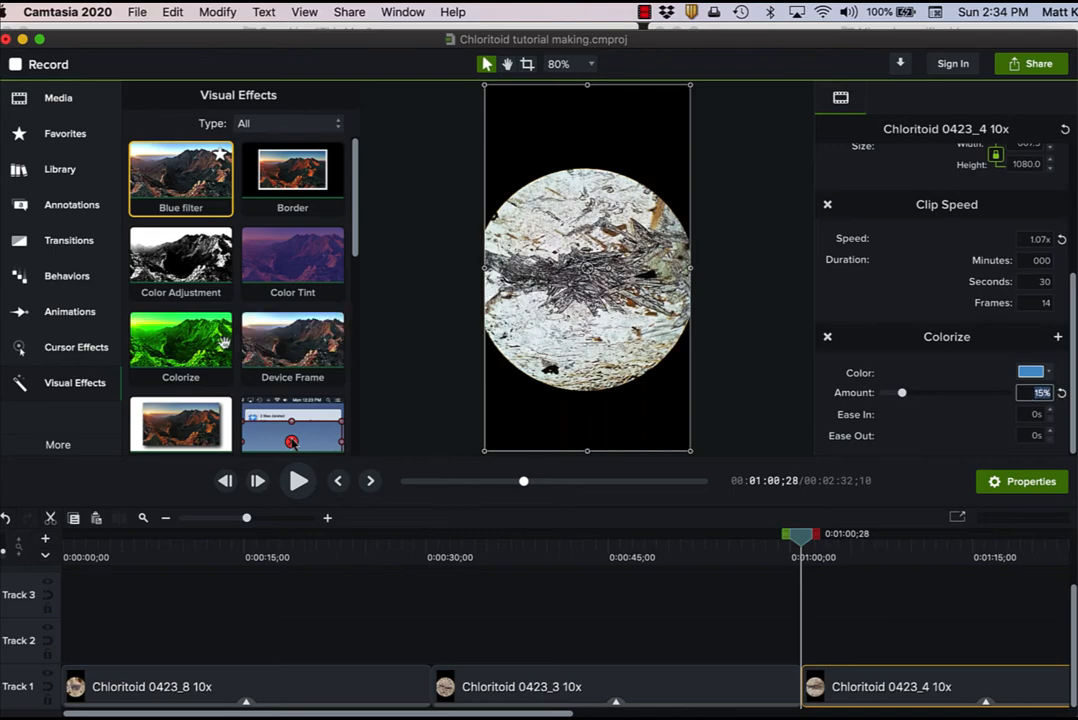
{"action": "scroll", "scroll_direction": "right", "scroll_amount": 3}
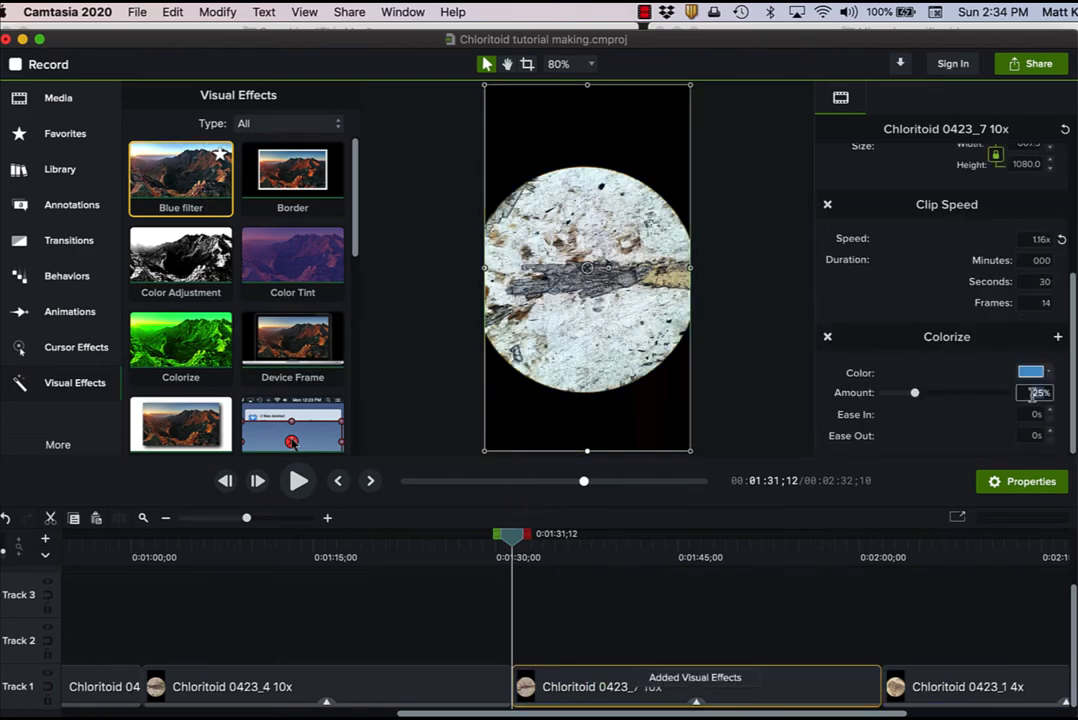
{"action": "left_click_drag", "start_coordinate": [913, 392], "coordinate": [901, 392]}
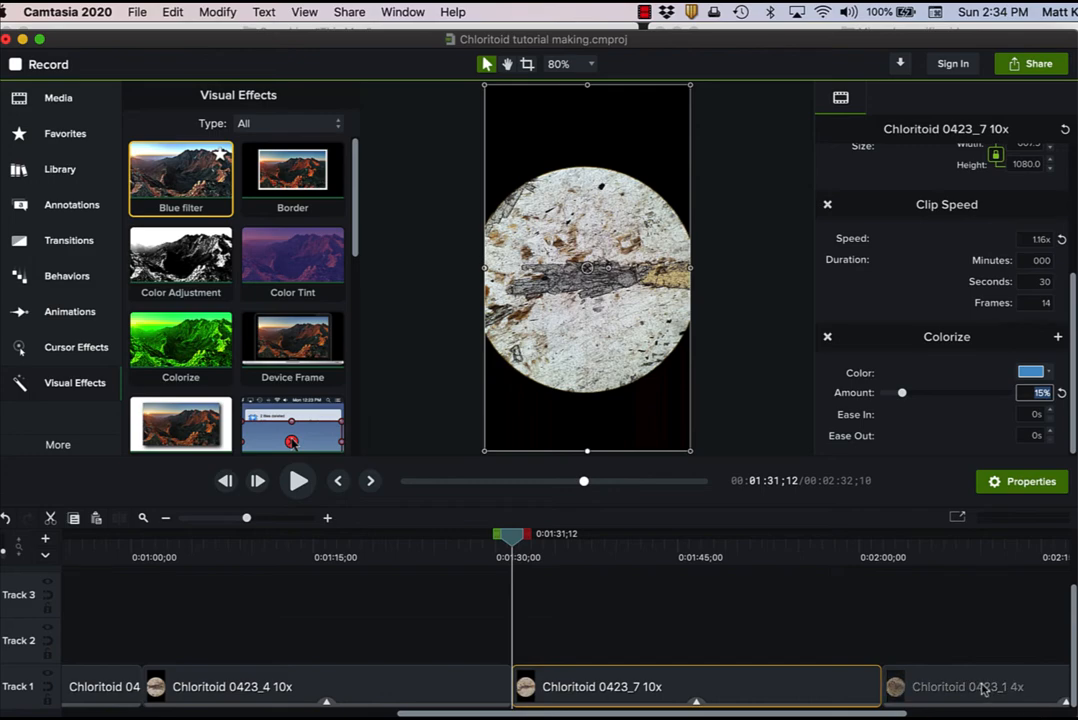
{"action": "left_click", "coordinate": [968, 686]}
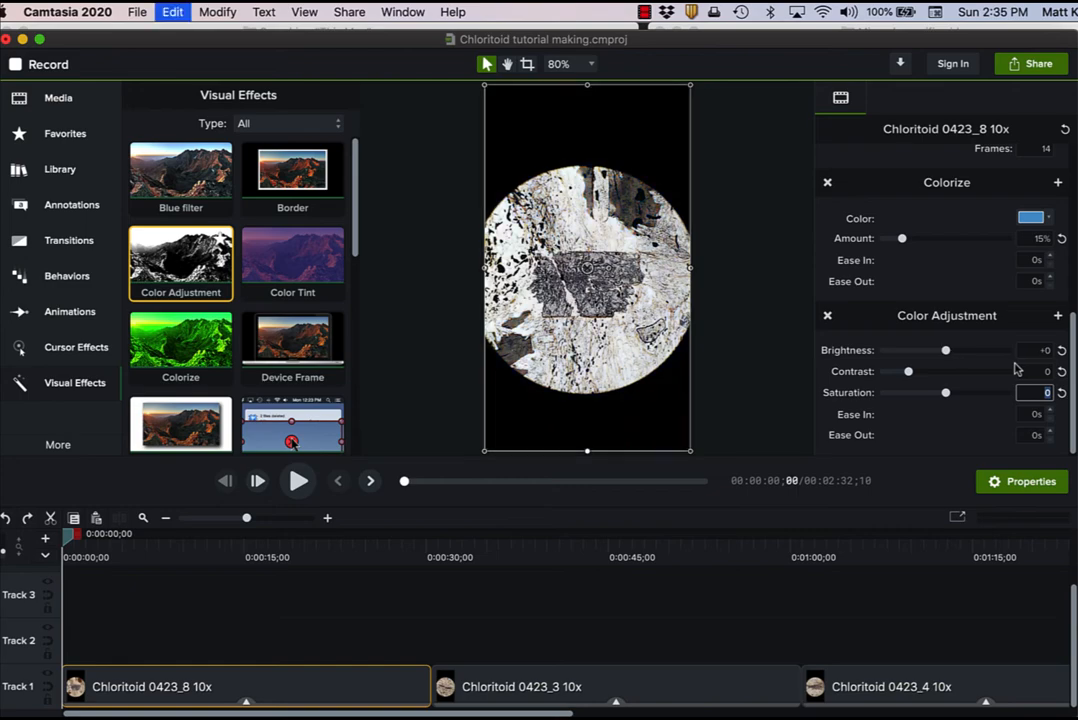
Step: Adjust the Color Adjustment settings on the Chloritoid 0423_8 10x clip
{"action": "left_click_drag", "start_coordinate": [908, 371], "coordinate": [1007, 371]}
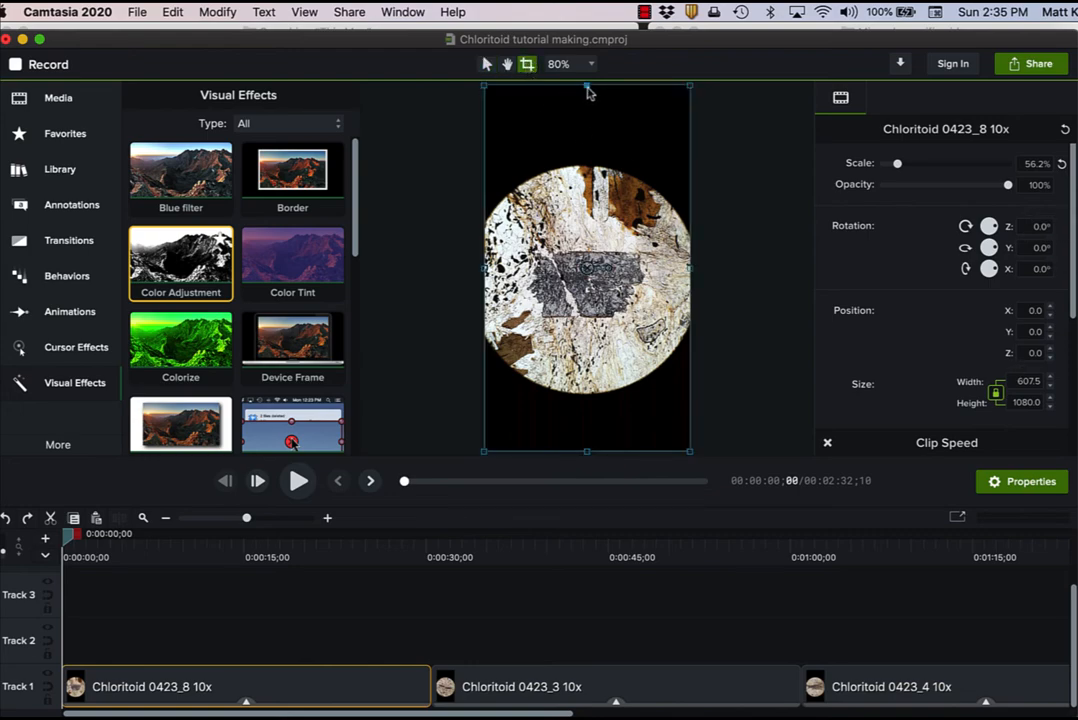
Step: Crop top and bottom black bands off Chloritoid 0423_8, 0423_3, 0423_4, 0423_7 and 0423_1
{"action": "left_click_drag", "start_coordinate": [587, 86], "coordinate": [587, 165]}
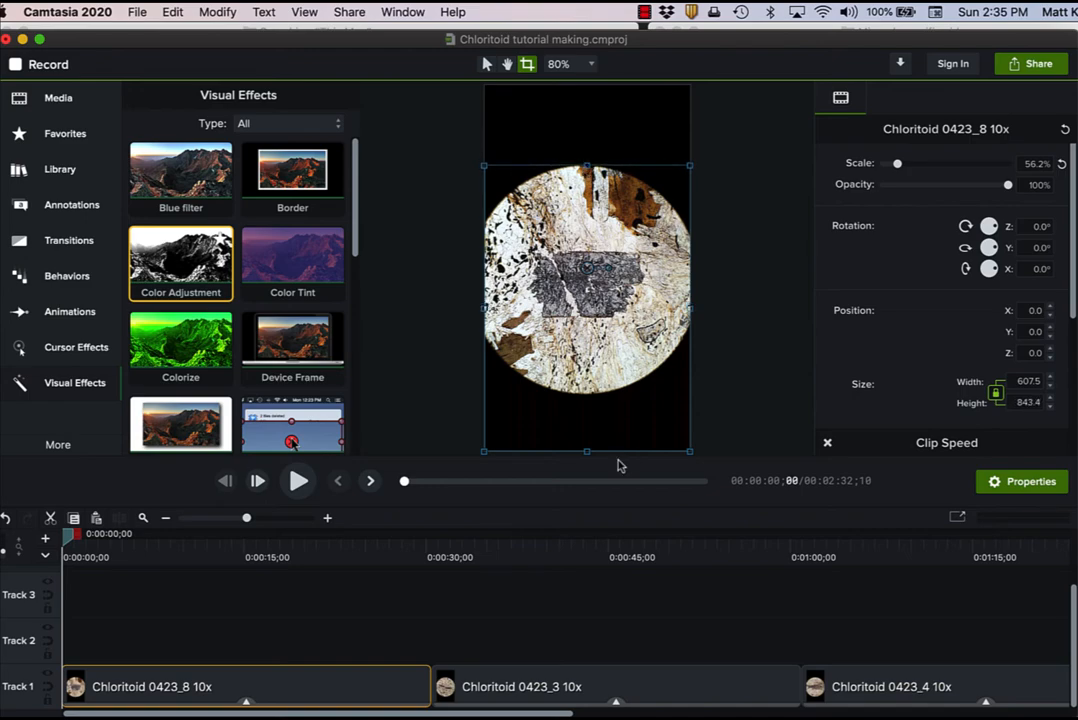
{"action": "left_click_drag", "start_coordinate": [586, 451], "coordinate": [586, 395]}
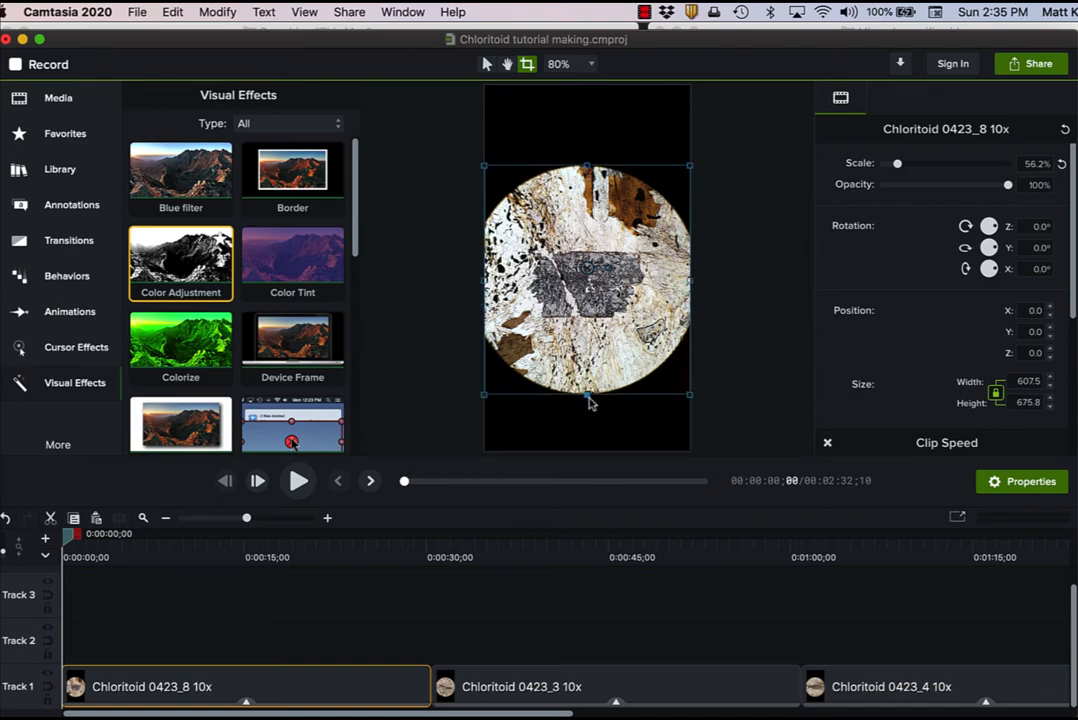
{"action": "left_click", "coordinate": [615, 686]}
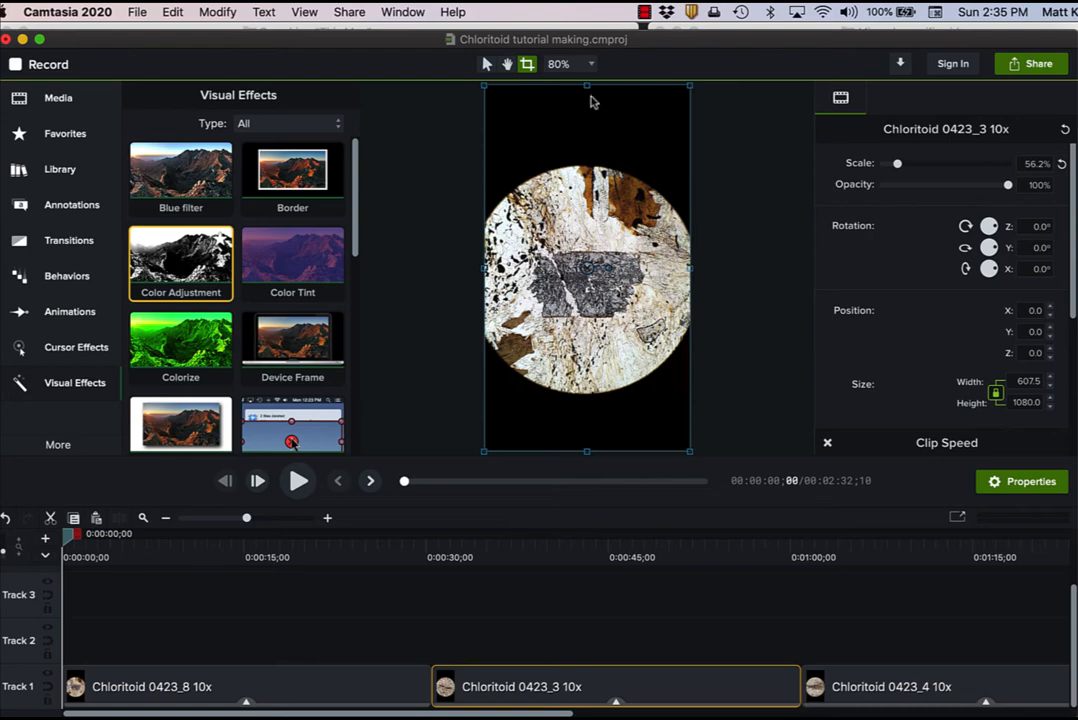
{"action": "left_click_drag", "start_coordinate": [588, 88], "coordinate": [588, 167]}
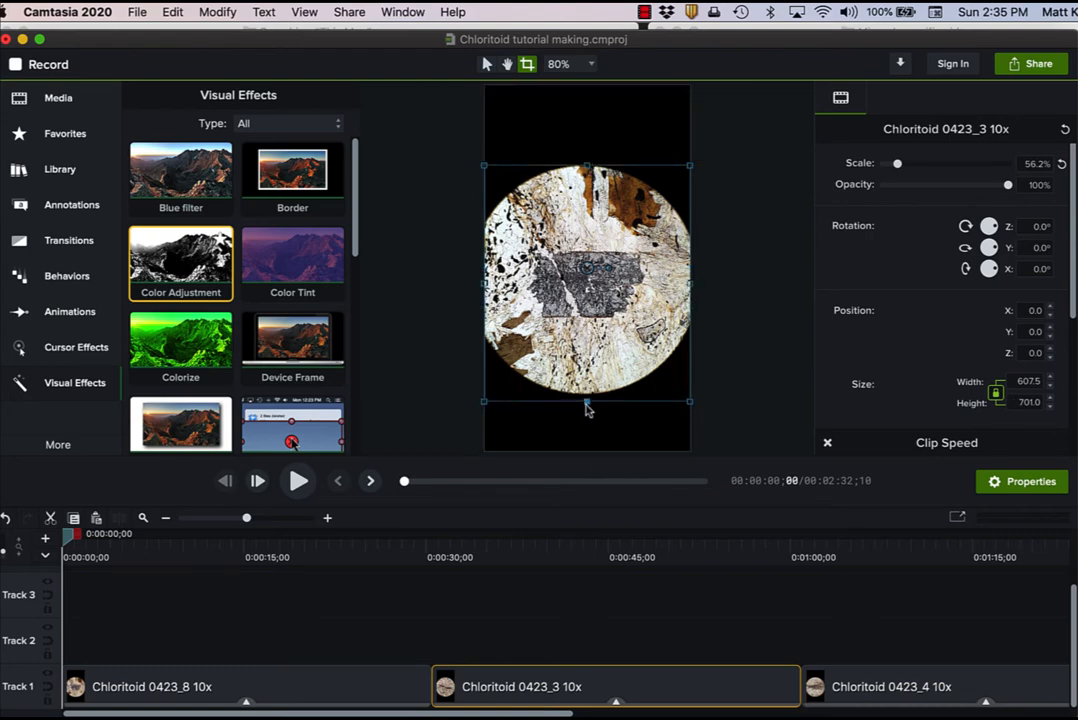
{"action": "left_click", "coordinate": [890, 686]}
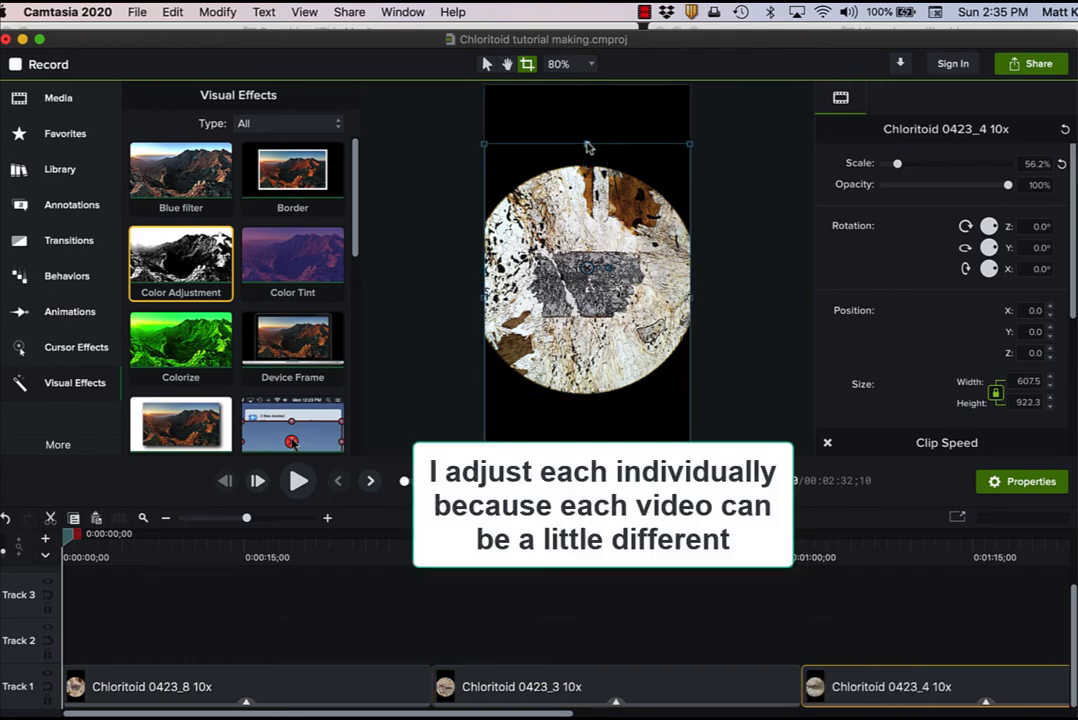
{"action": "left_click_drag", "start_coordinate": [588, 145], "coordinate": [588, 165]}
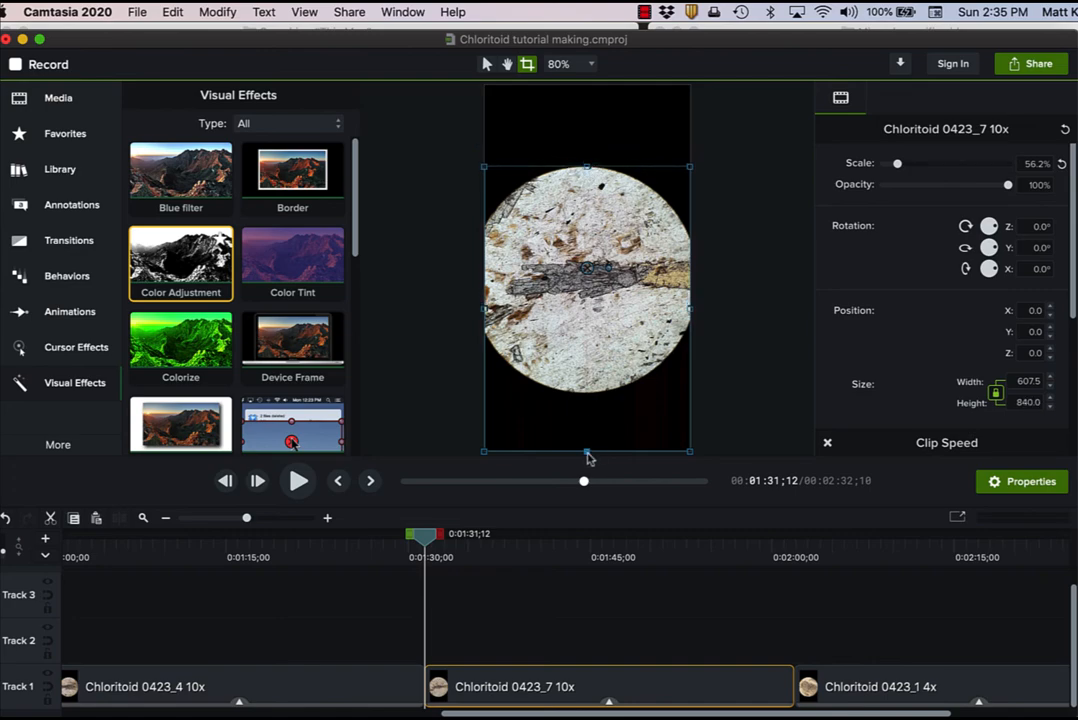
{"action": "left_click_drag", "start_coordinate": [587, 451], "coordinate": [587, 395]}
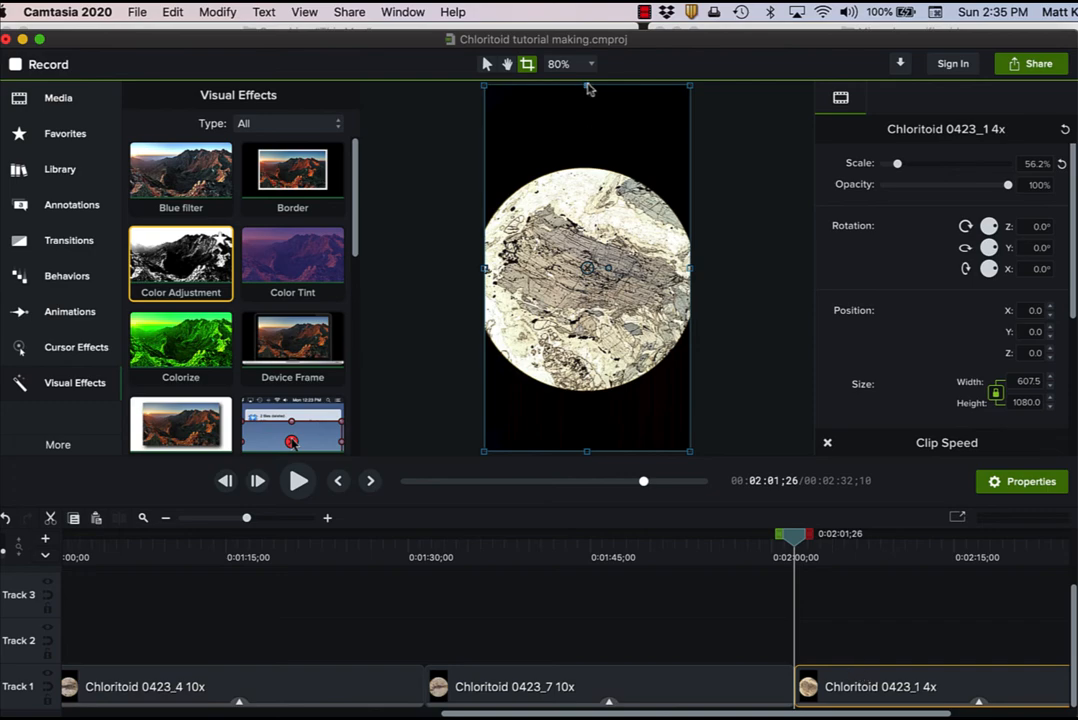
{"action": "left_click_drag", "start_coordinate": [587, 87], "coordinate": [587, 167]}
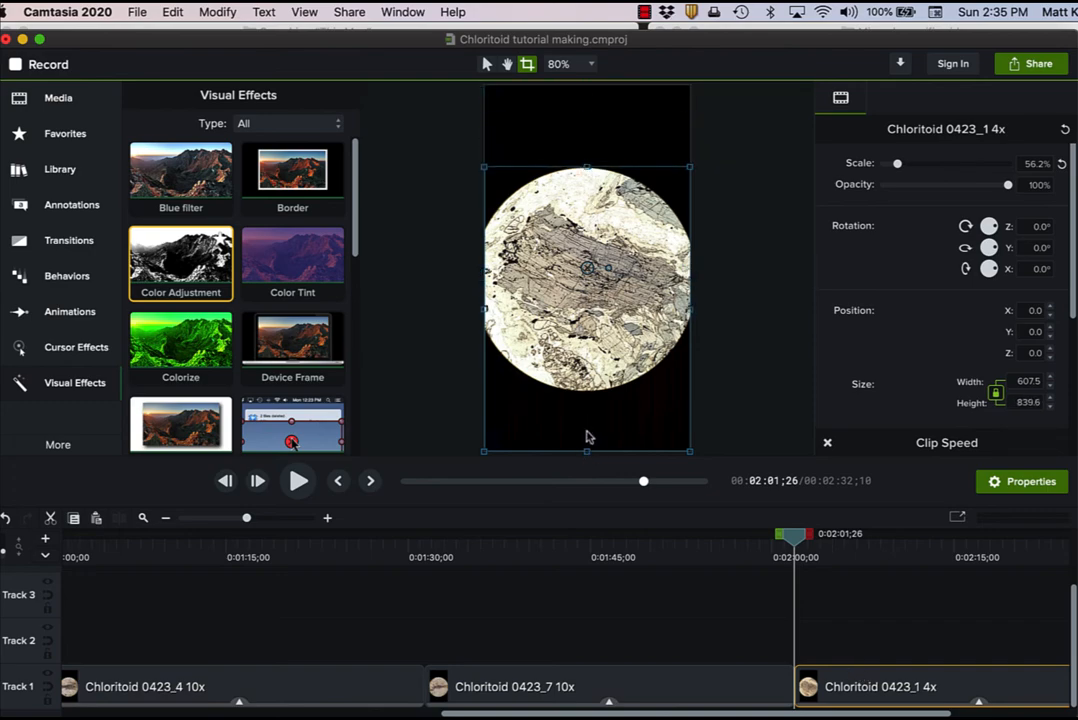
{"action": "left_click_drag", "start_coordinate": [585, 449], "coordinate": [585, 397]}
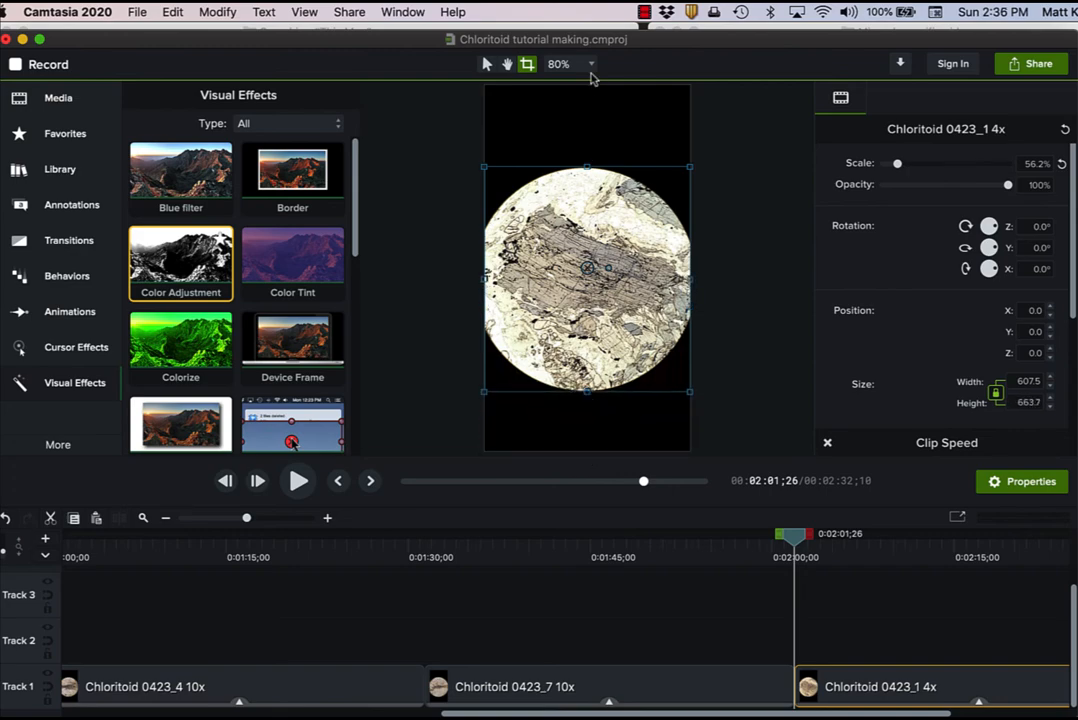
Step: Set the project canvas size to 1500 × 1500 in Project Settings
{"action": "left_click", "coordinate": [570, 64]}
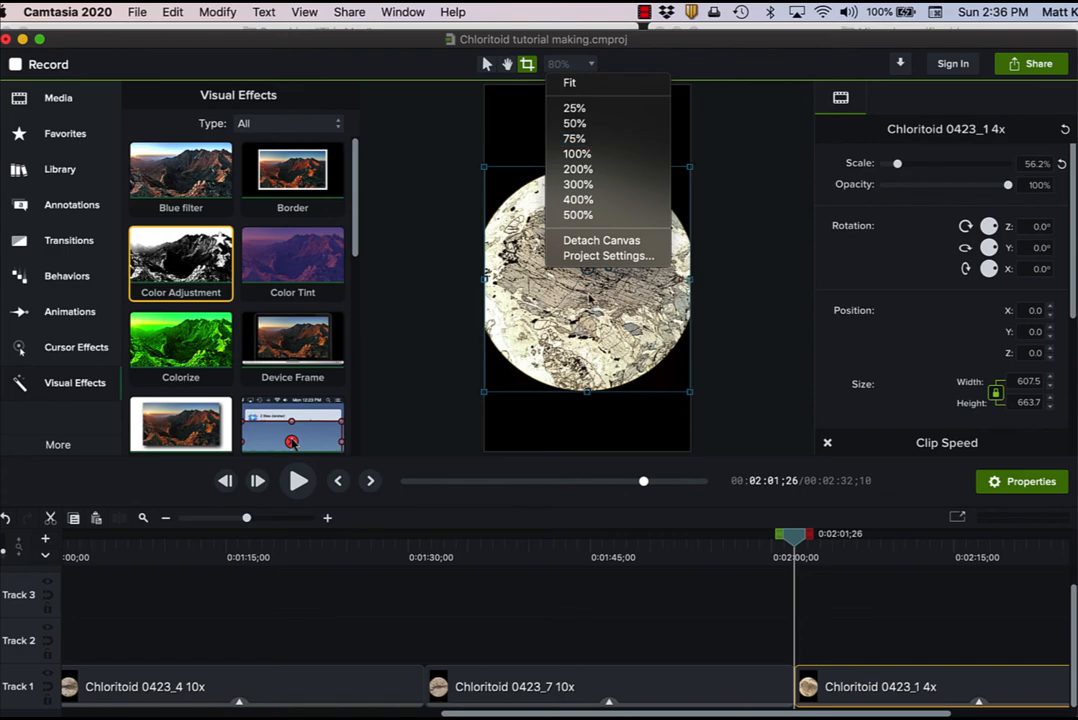
{"action": "left_click", "coordinate": [608, 255]}
{"action": "type", "text": "1500"}
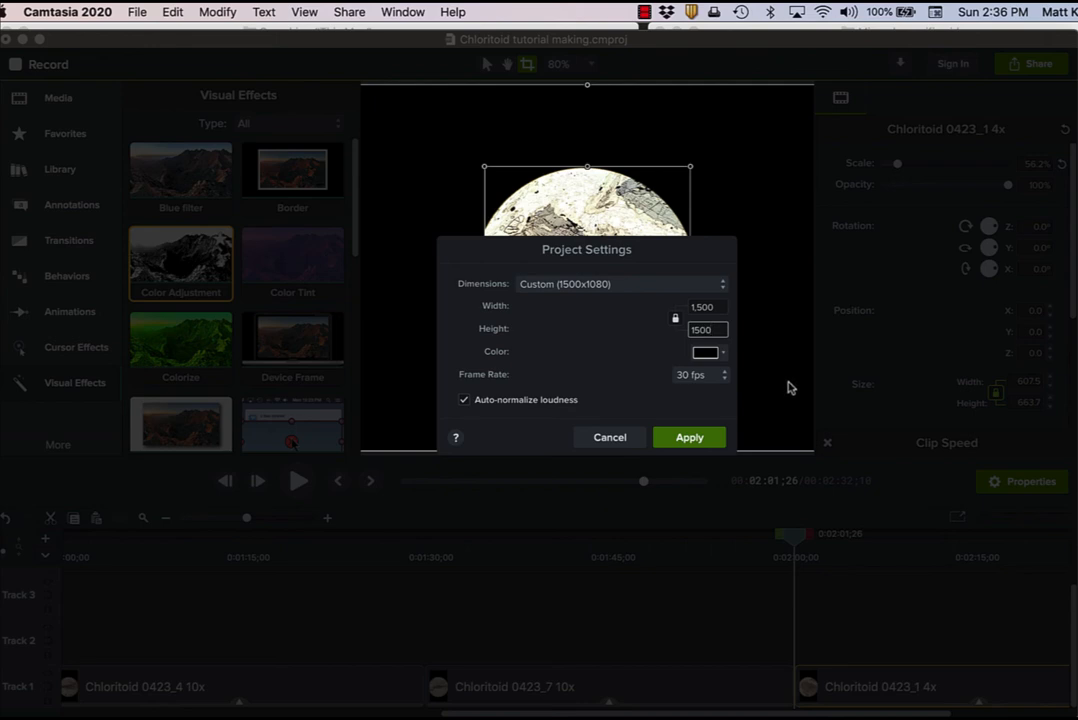
{"action": "left_click", "coordinate": [689, 437]}
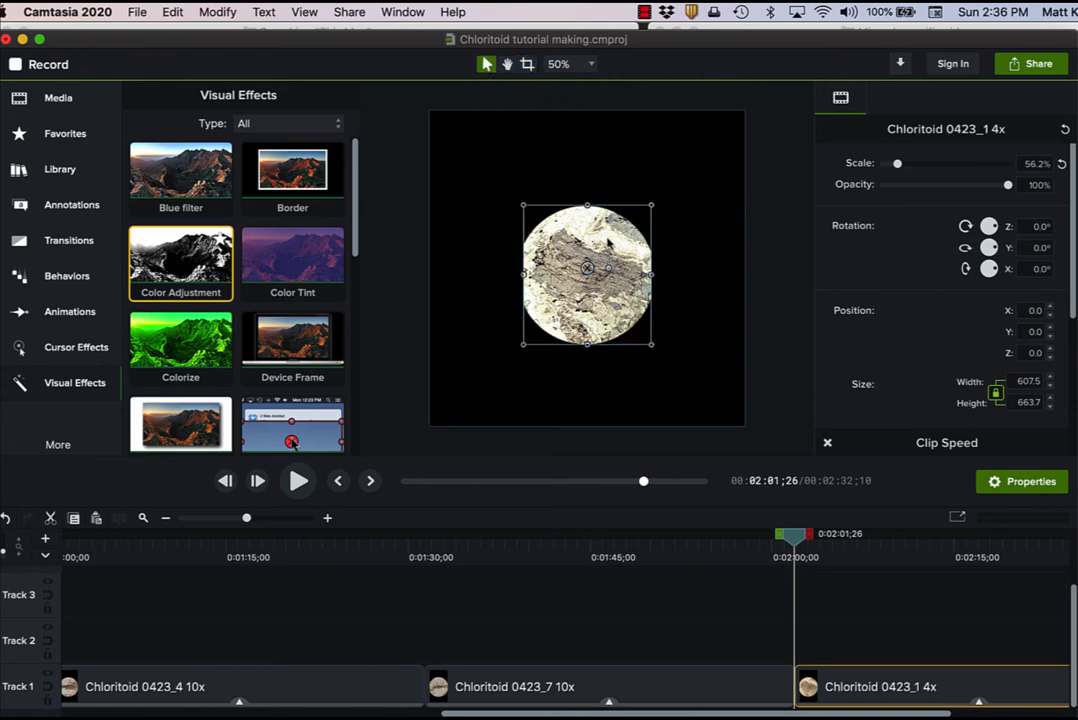
Step: Move Chloritoid 0423_1, 0423_7 and 0423_4 to the top-left and enlarge them to fill the canvas
{"action": "left_click_drag", "start_coordinate": [587, 273], "coordinate": [502, 181]}
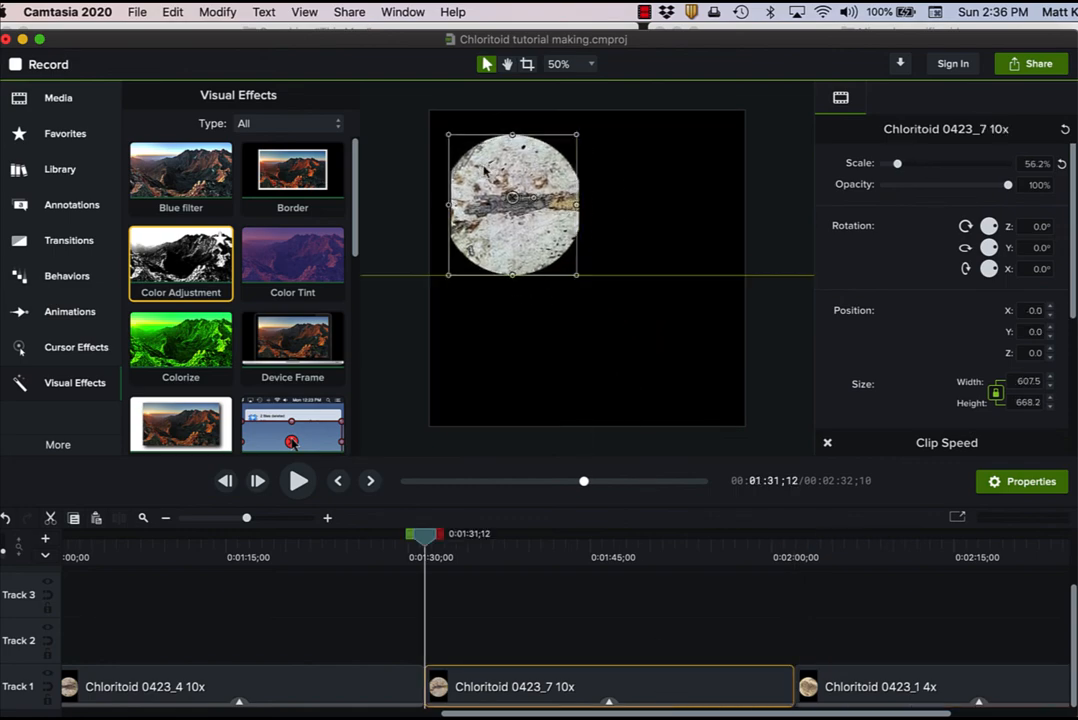
{"action": "left_click_drag", "start_coordinate": [512, 200], "coordinate": [507, 178]}
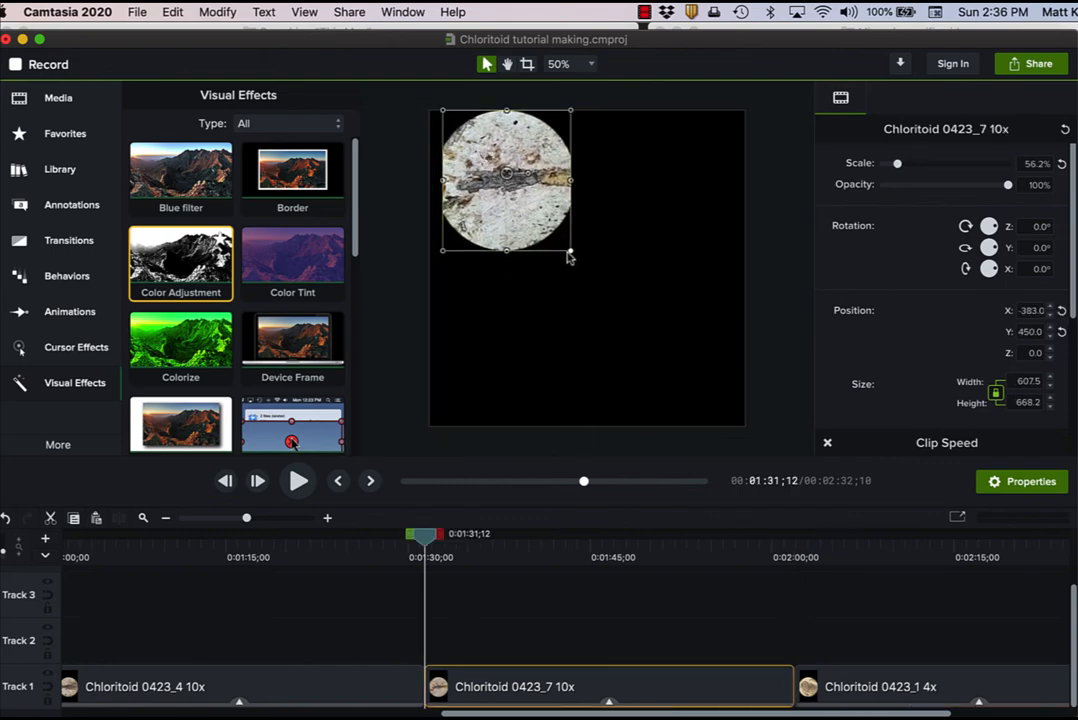
{"action": "left_click_drag", "start_coordinate": [570, 248], "coordinate": [730, 425]}
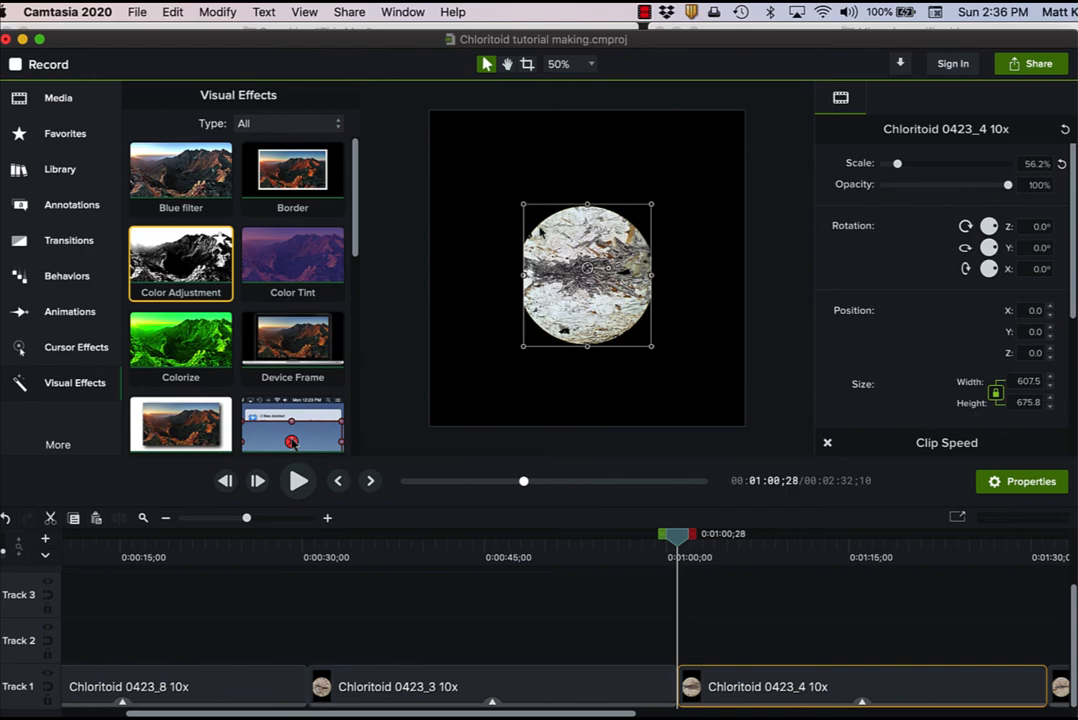
{"action": "left_click_drag", "start_coordinate": [587, 273], "coordinate": [498, 180]}
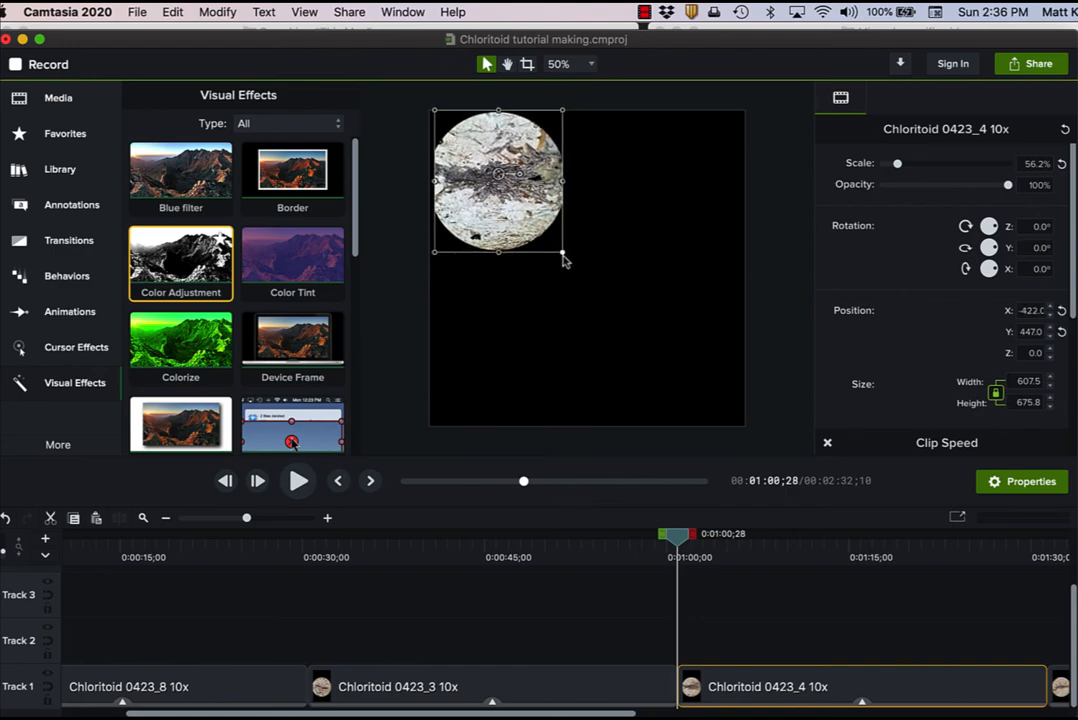
{"action": "left_click_drag", "start_coordinate": [562, 258], "coordinate": [718, 425]}
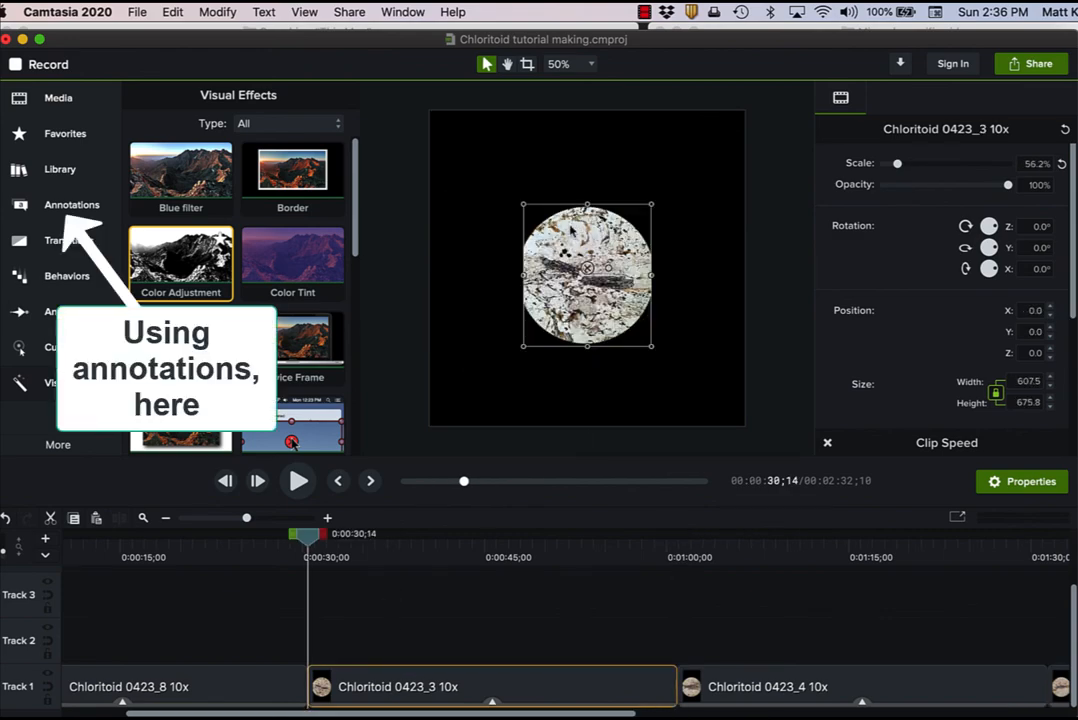
Step: Enlarge Chloritoid 0423_3 and 0423_8 (about 125%) to fill the canvas, then open Voice Narration
{"action": "left_click_drag", "start_coordinate": [587, 275], "coordinate": [500, 180]}
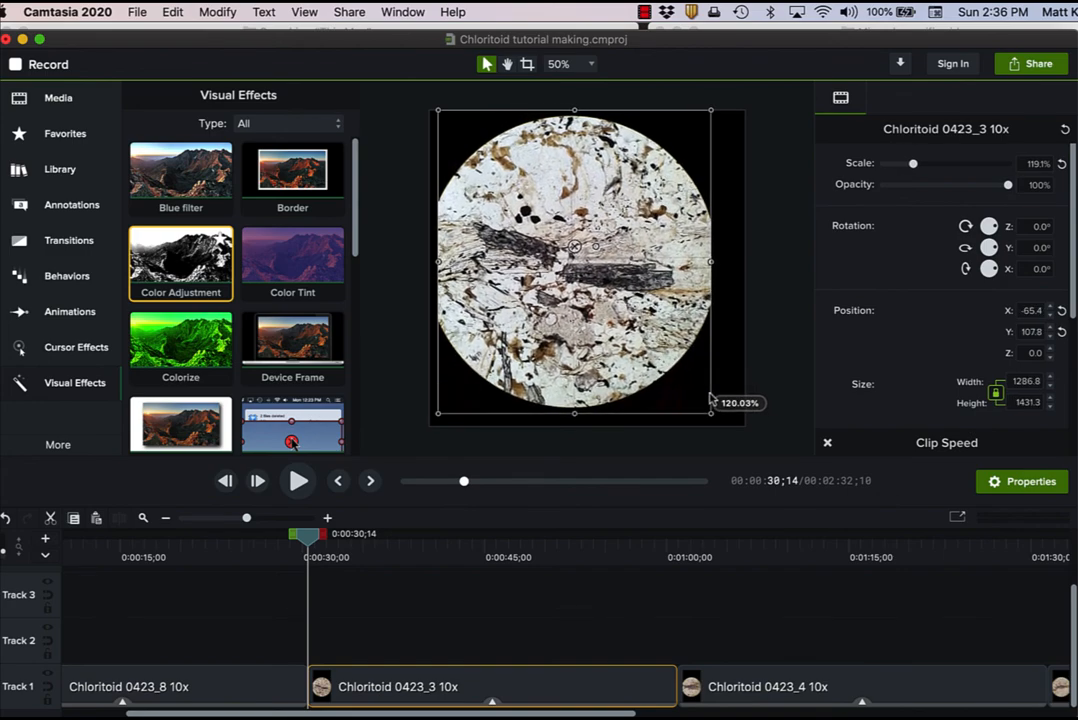
{"action": "left_click_drag", "start_coordinate": [710, 411], "coordinate": [730, 423]}
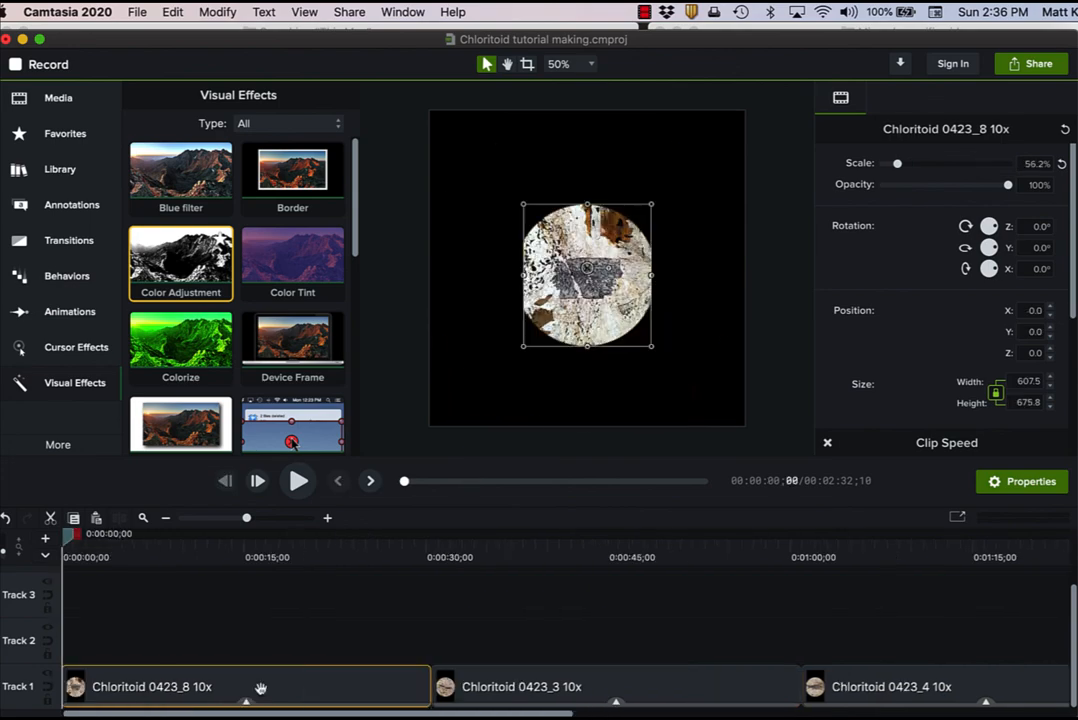
{"action": "left_click_drag", "start_coordinate": [586, 272], "coordinate": [521, 210]}
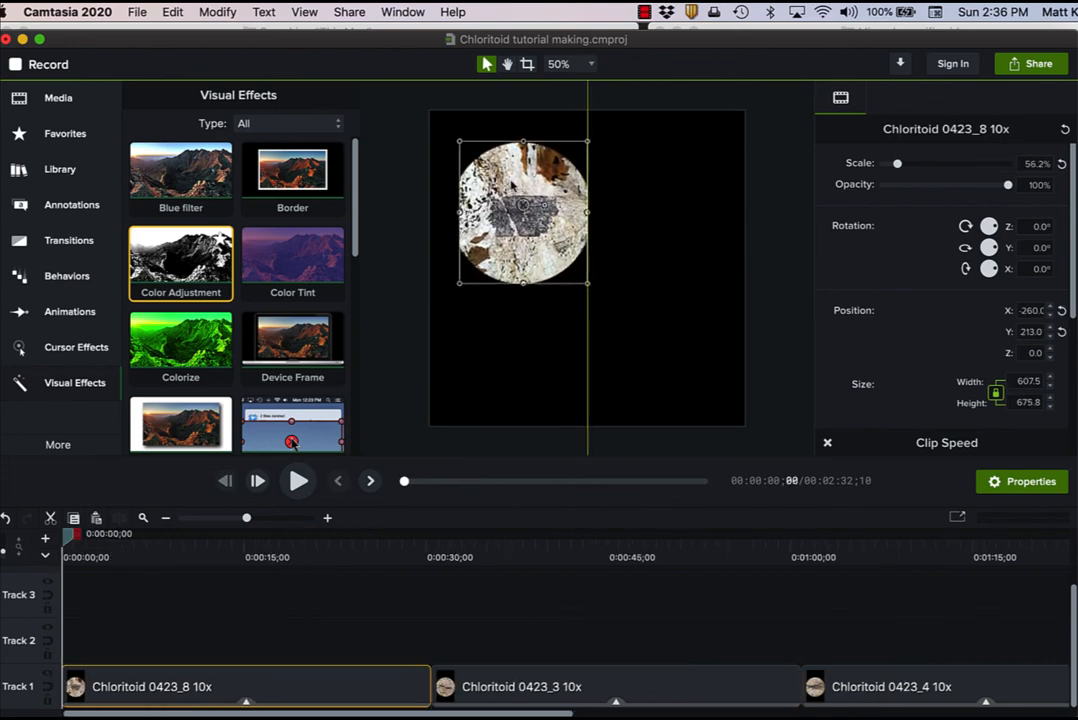
{"action": "left_click_drag", "start_coordinate": [522, 213], "coordinate": [500, 183]}
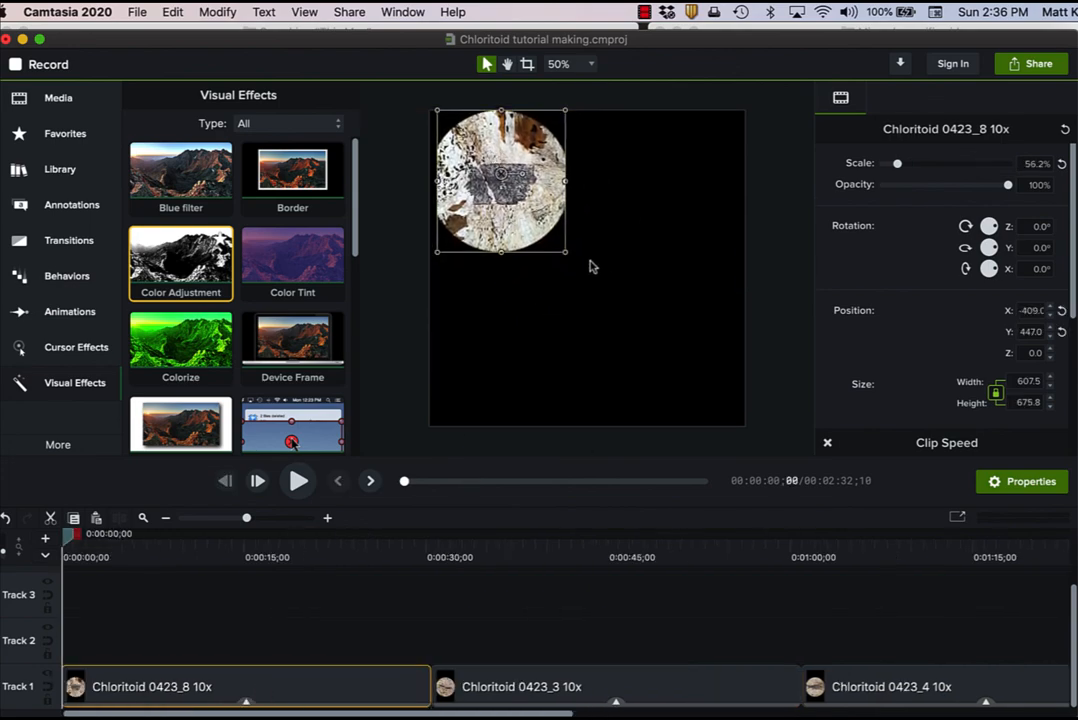
{"action": "left_click_drag", "start_coordinate": [562, 252], "coordinate": [712, 415]}
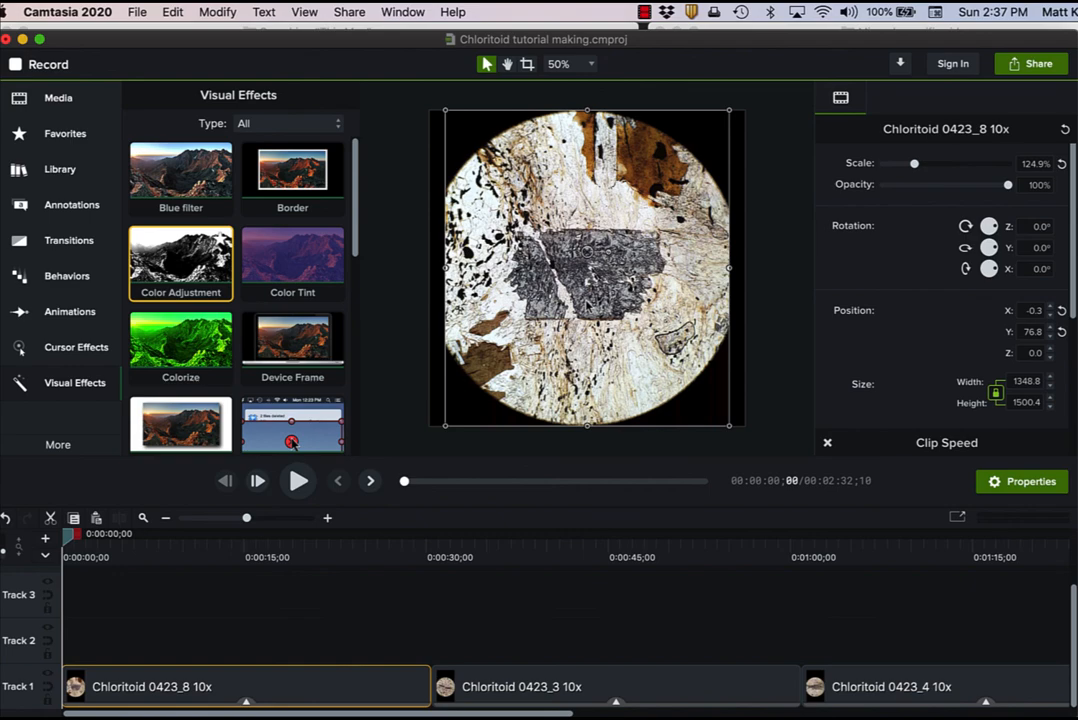
{"action": "left_click", "coordinate": [57, 444]}
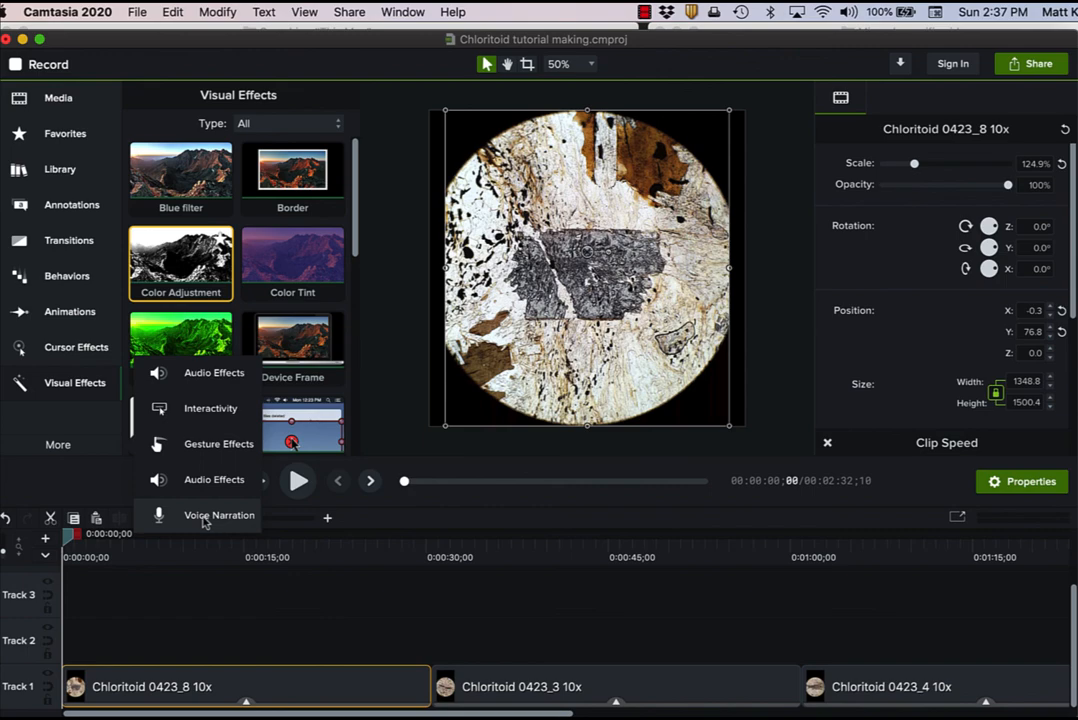
{"action": "left_click", "coordinate": [79, 382]}
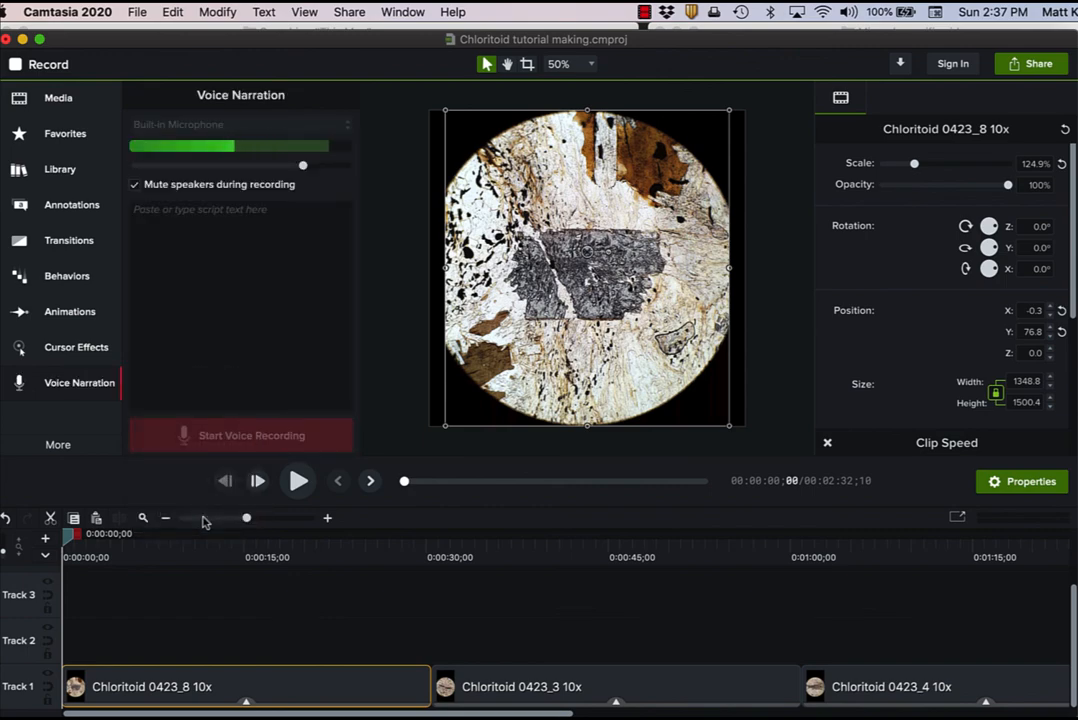